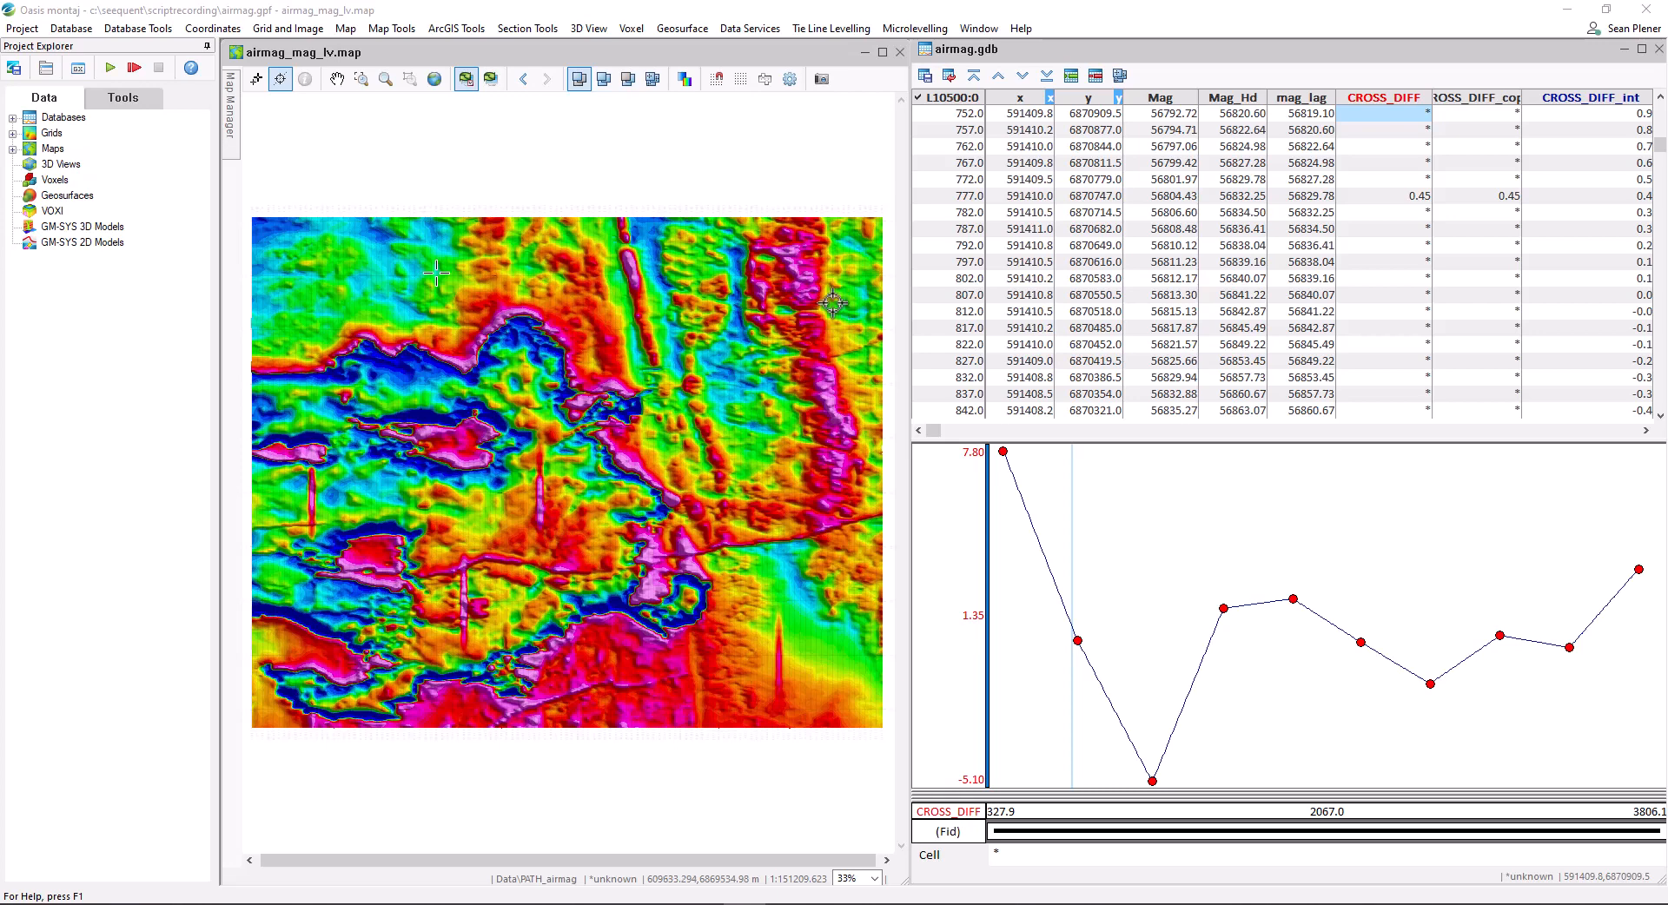
mouse_move(915, 789)
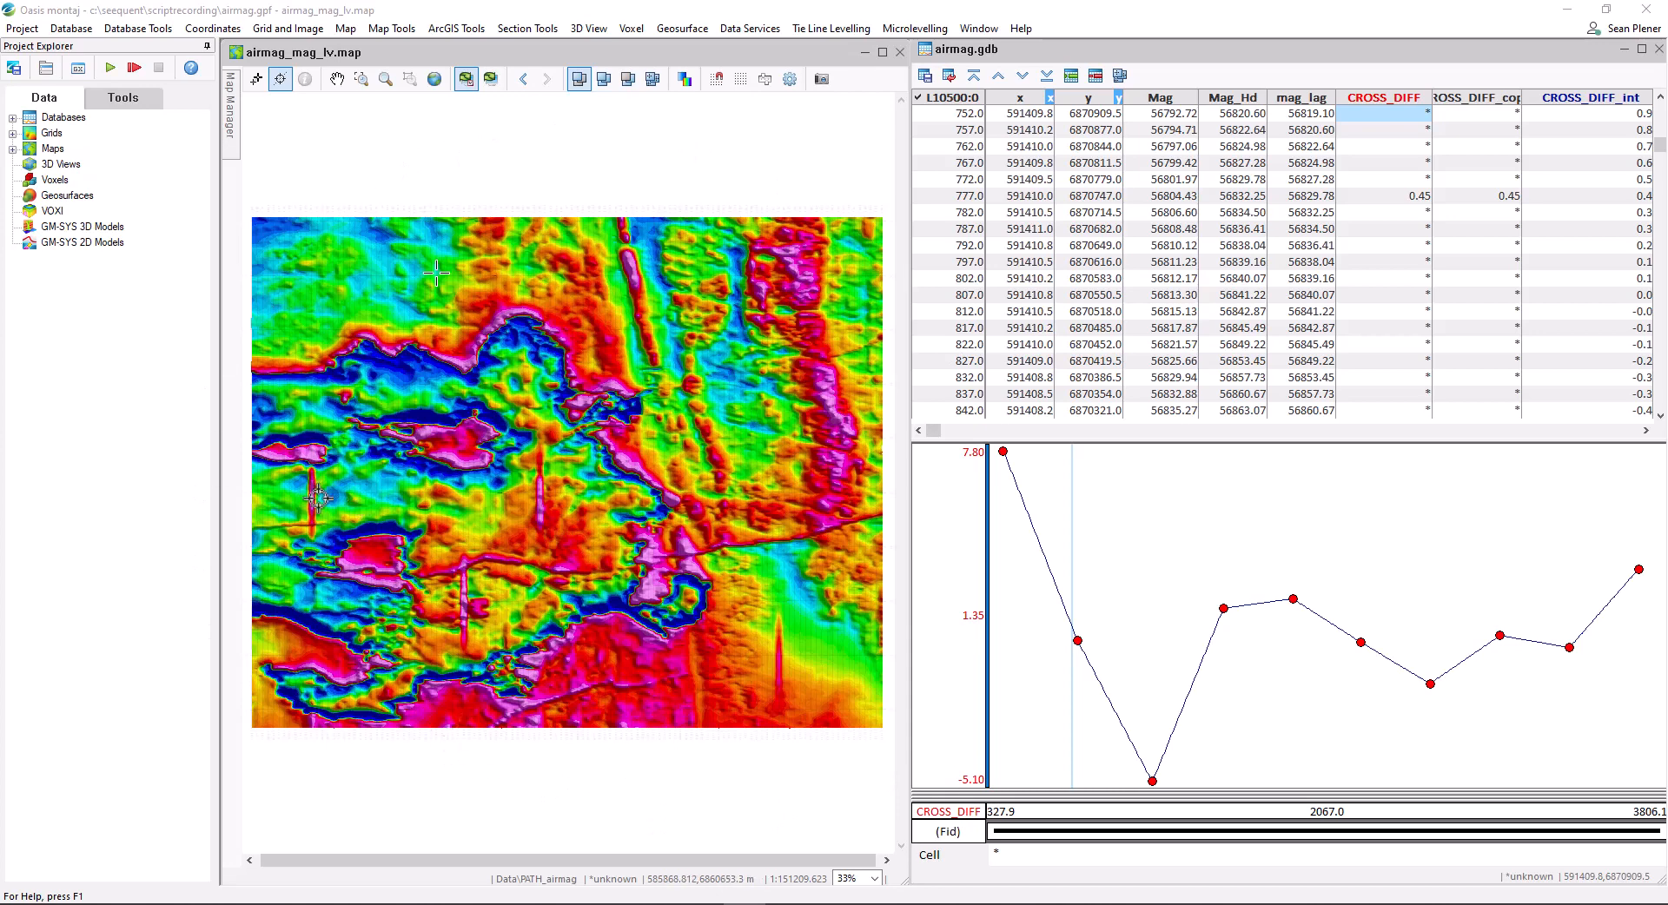
mouse_move(383, 502)
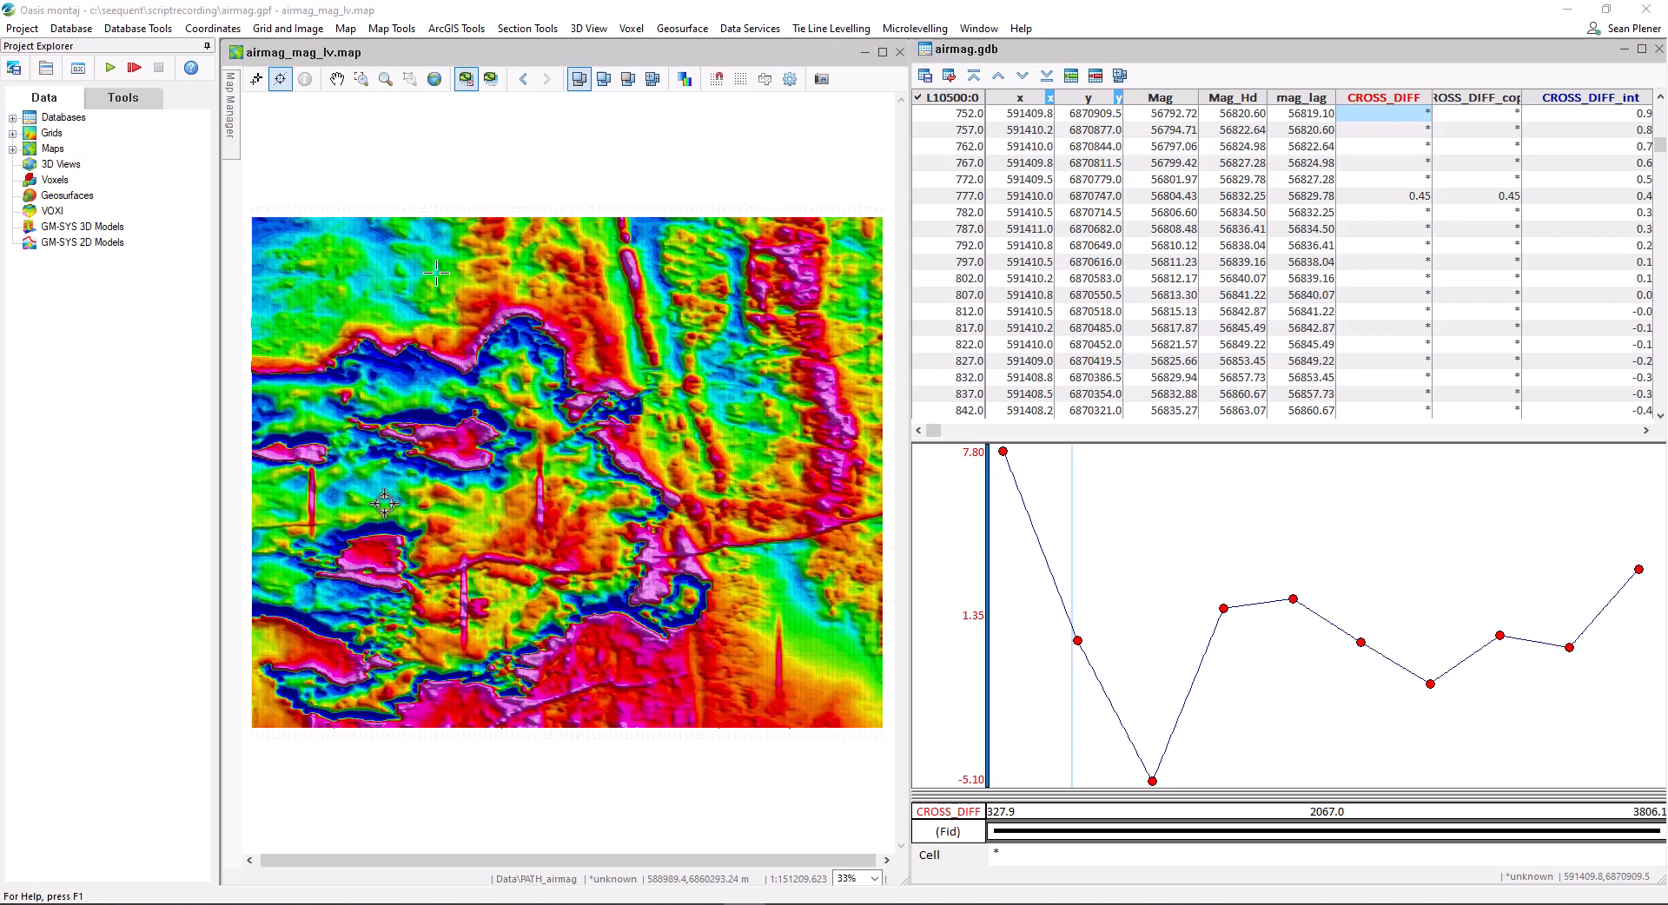
mouse_move(769, 343)
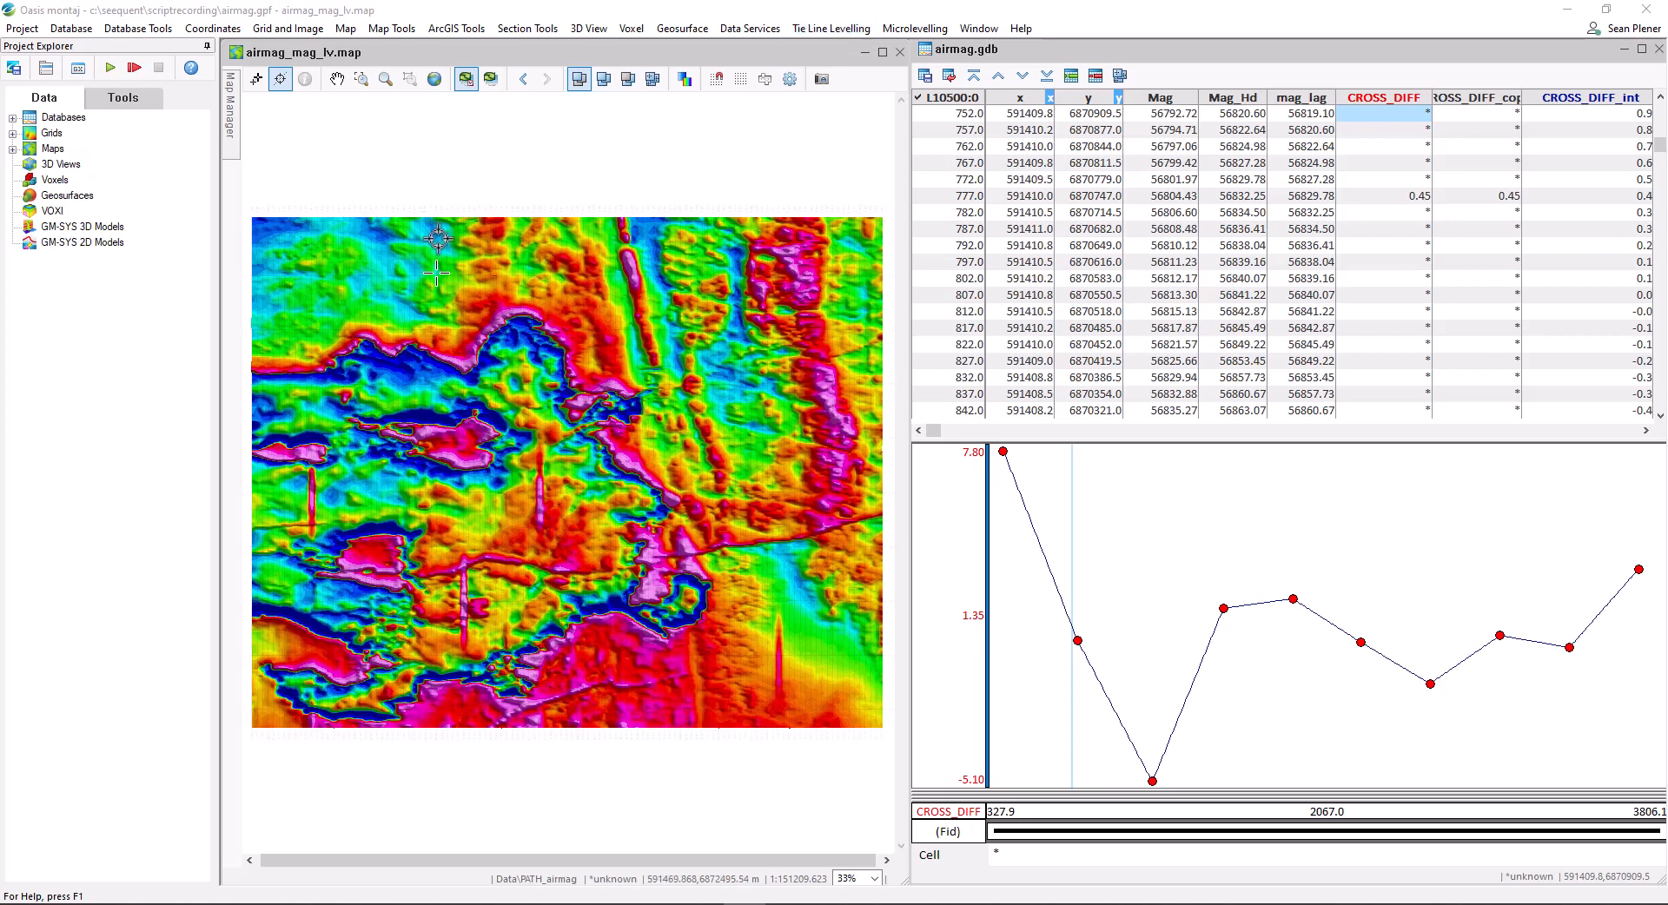
mouse_move(262, 526)
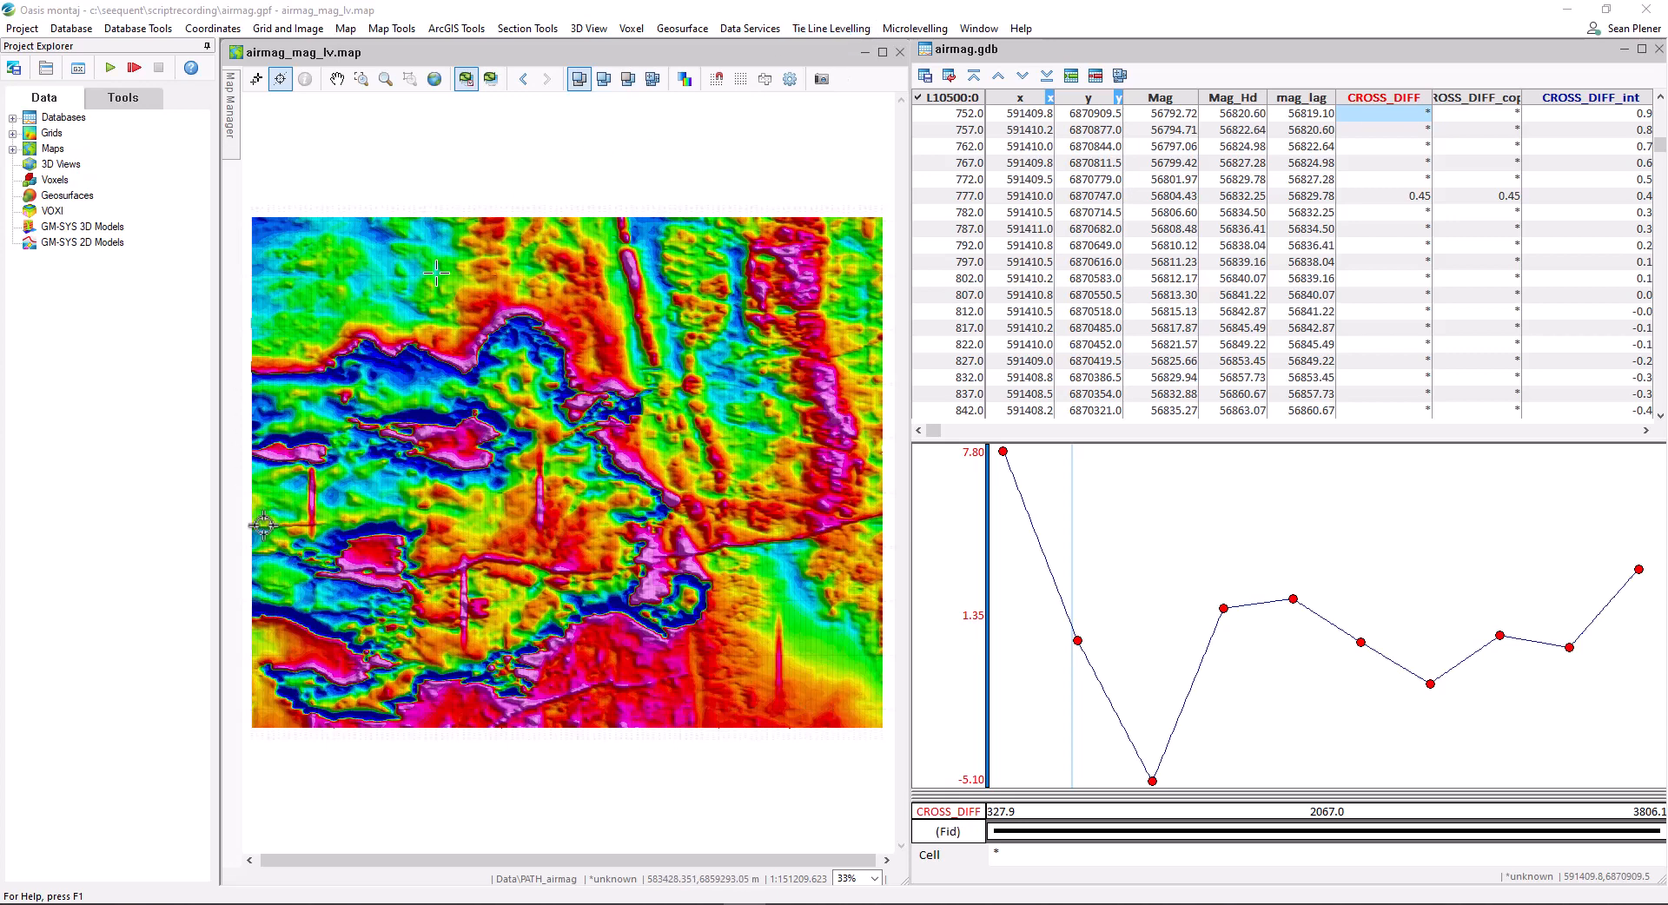
mouse_move(356, 545)
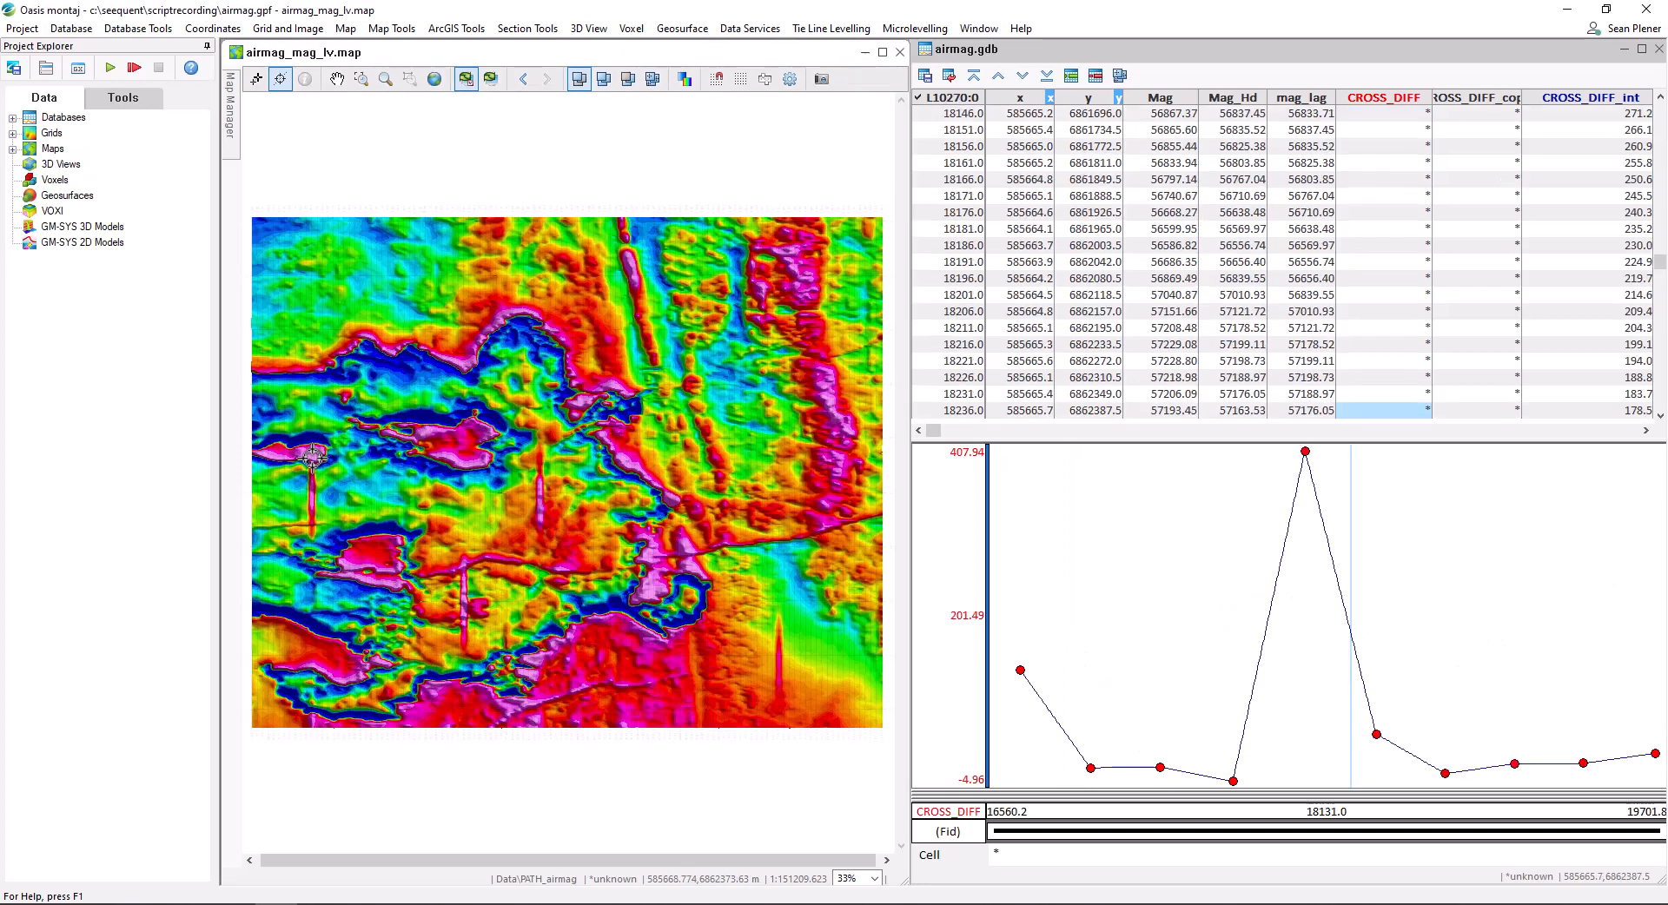
- Blank the 400.00 CROSS_DIFF spike at fiducial 18021 on line L10270 to a dummy
click(1303, 450)
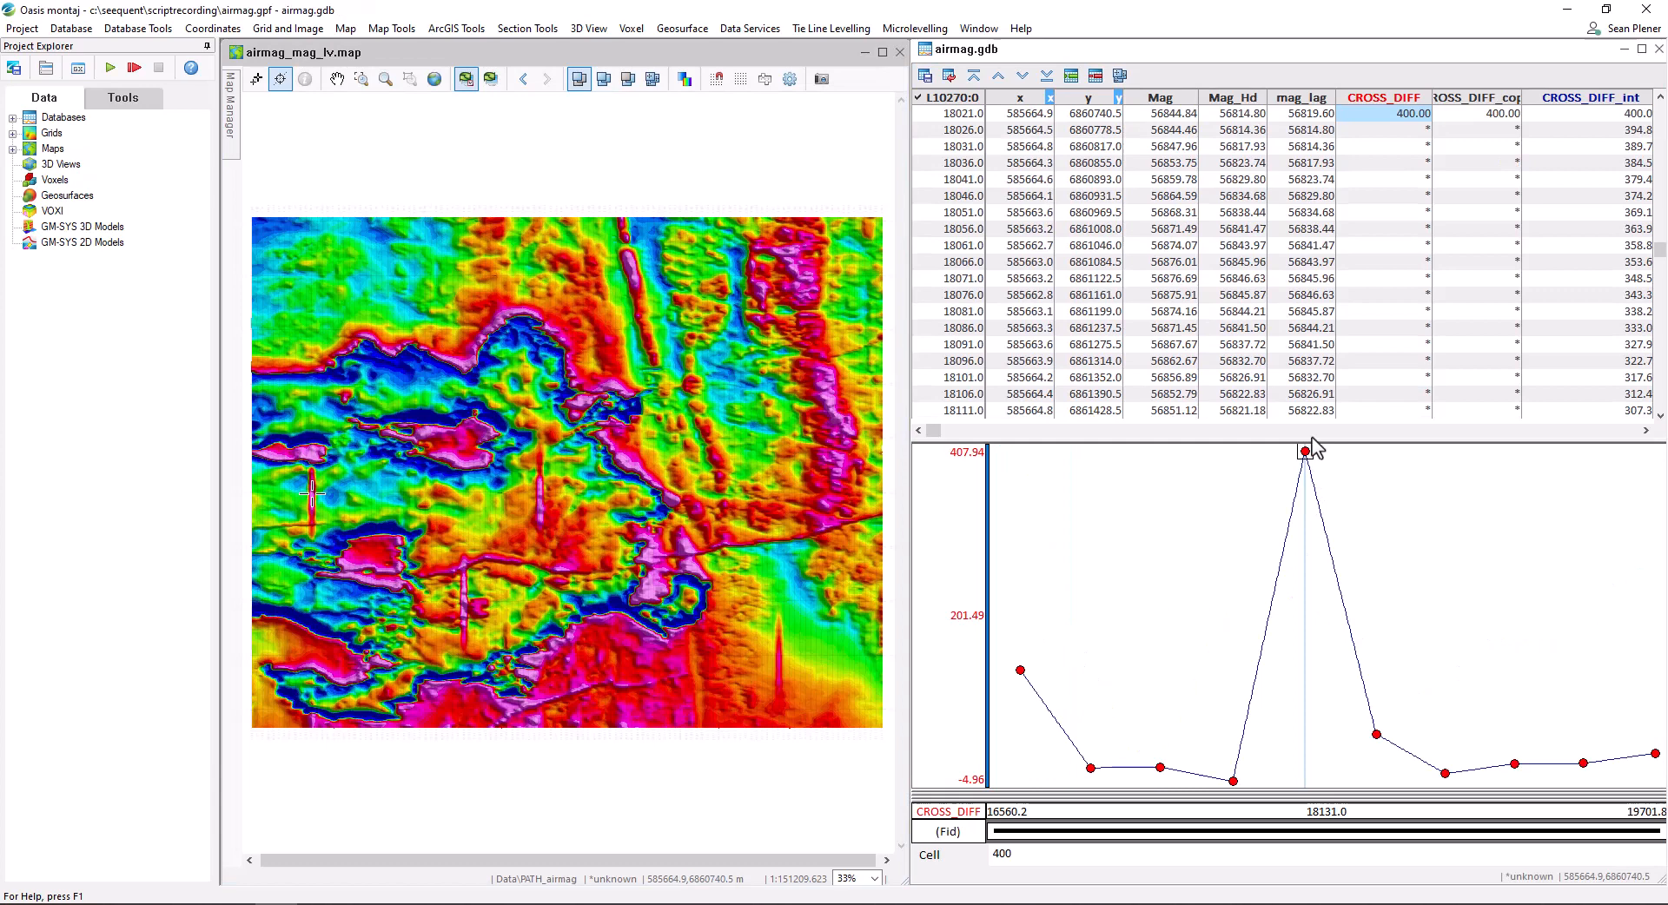
mouse_move(1388, 136)
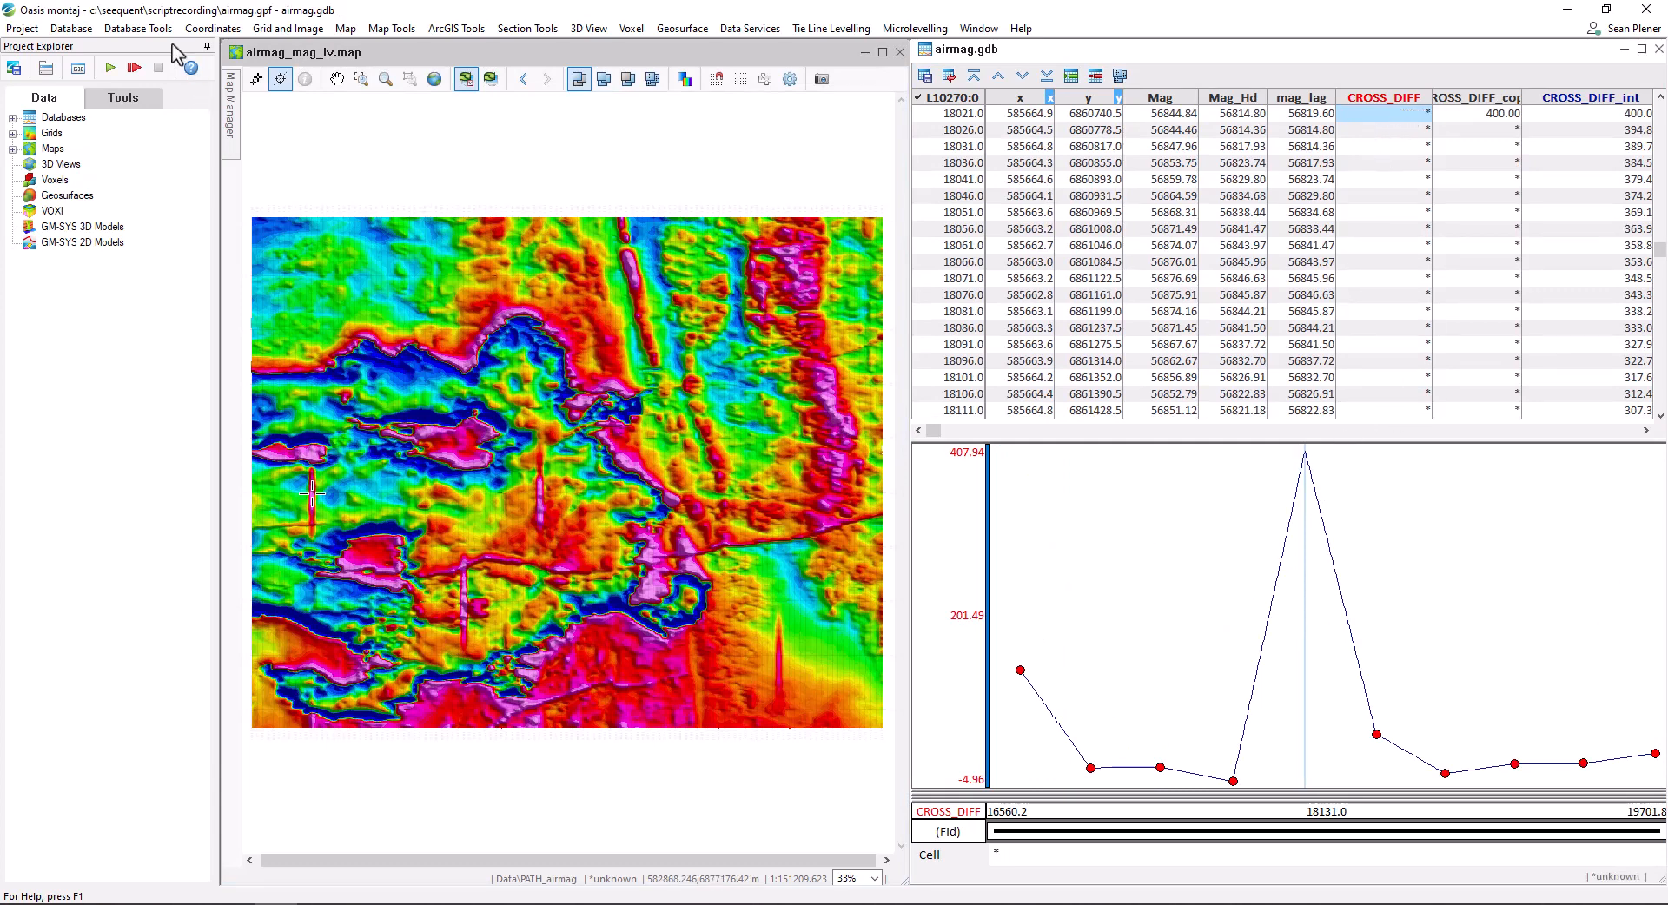
click(138, 29)
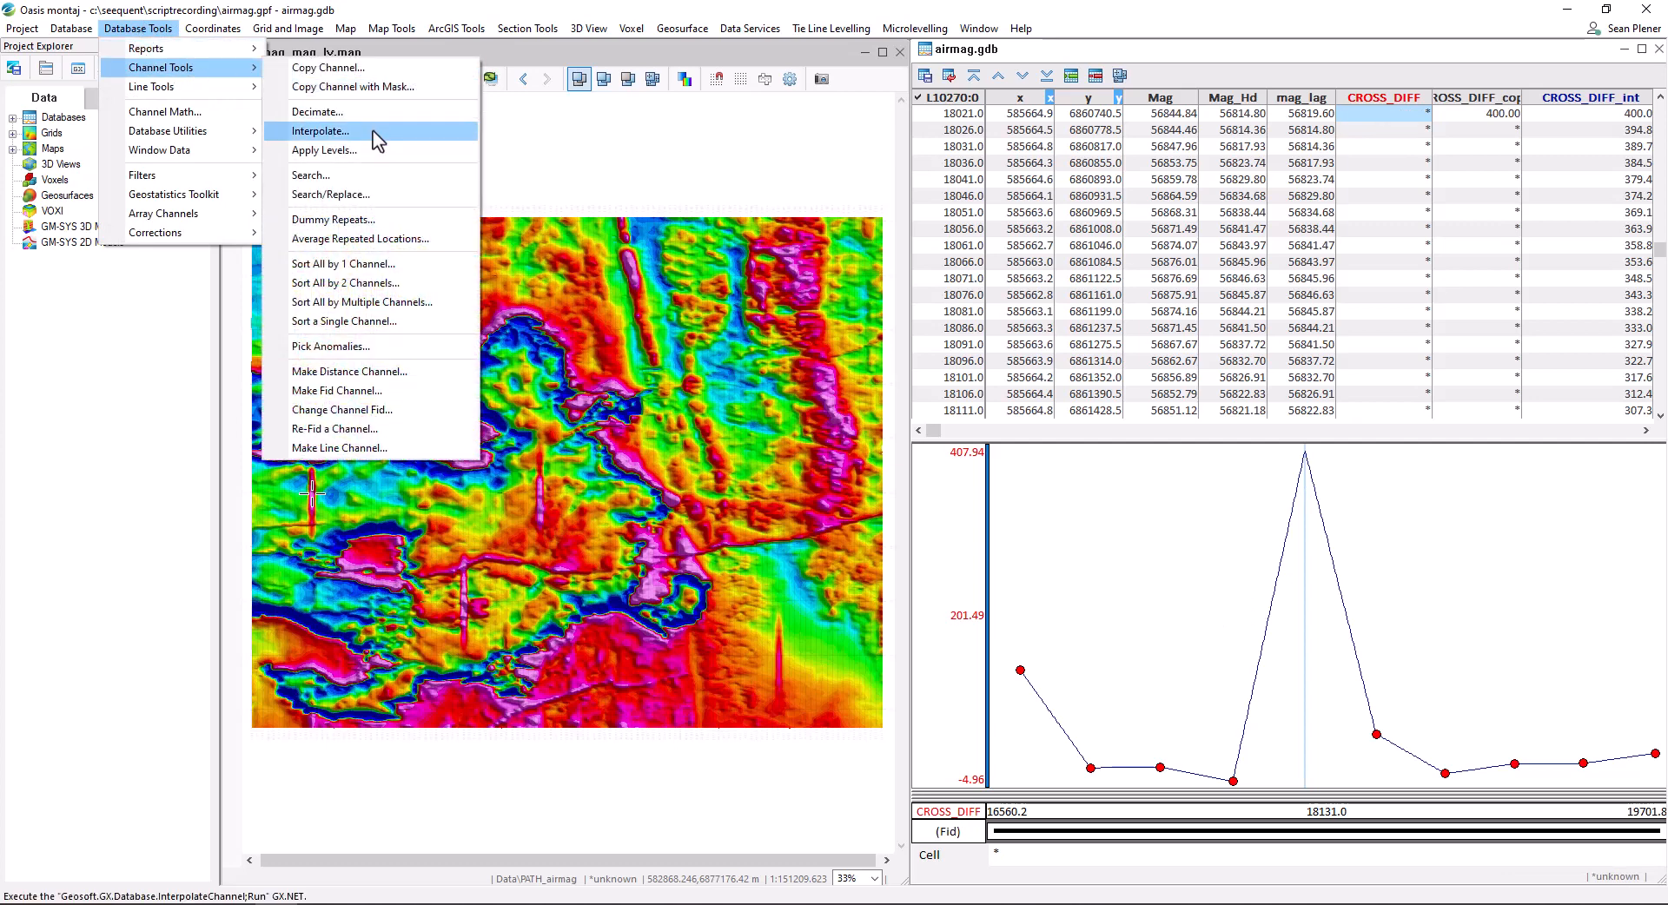
- Linearly interpolate CROSS_DIFF into CROSS_DIFF_int, smoothing the spike to about 31–39
click(317, 131)
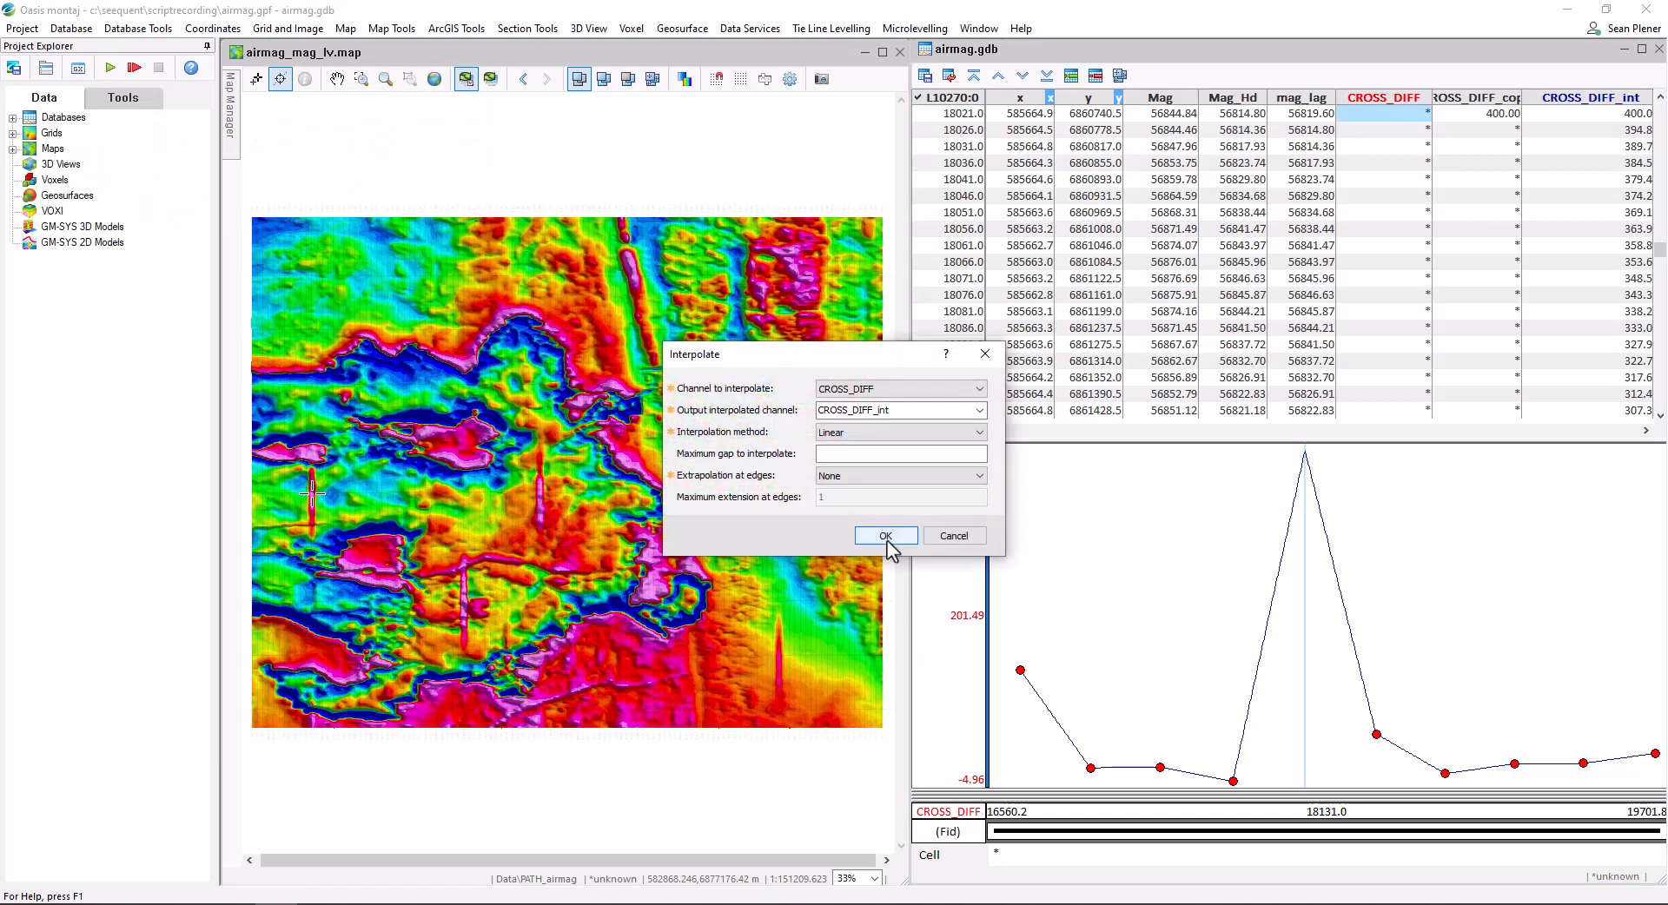
click(884, 534)
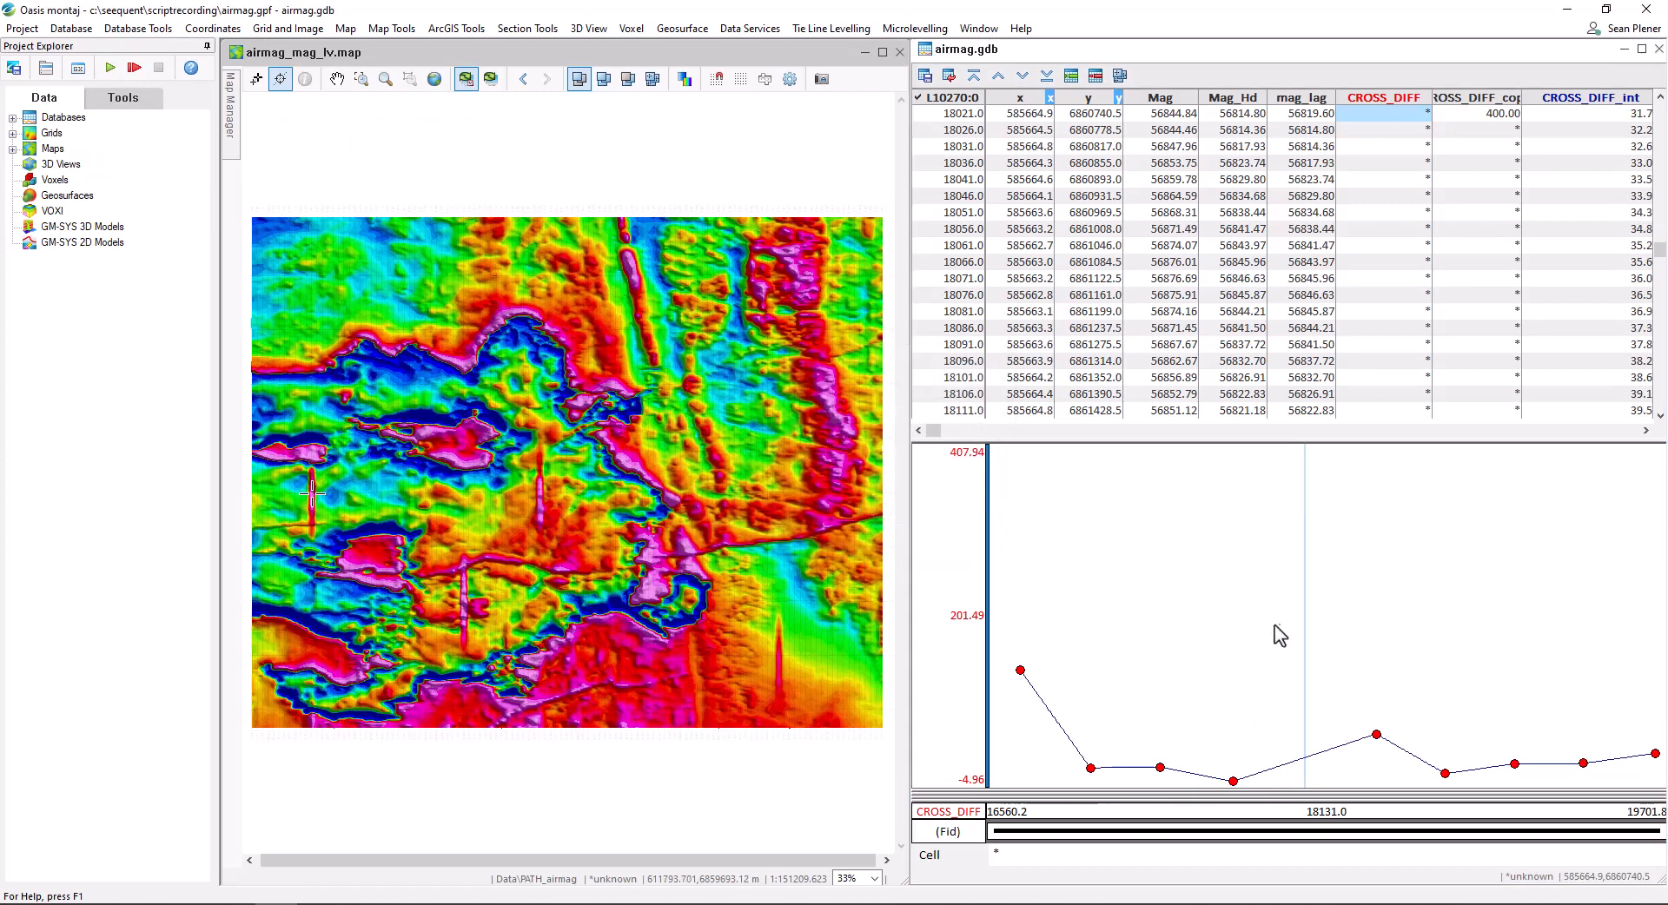
click(830, 28)
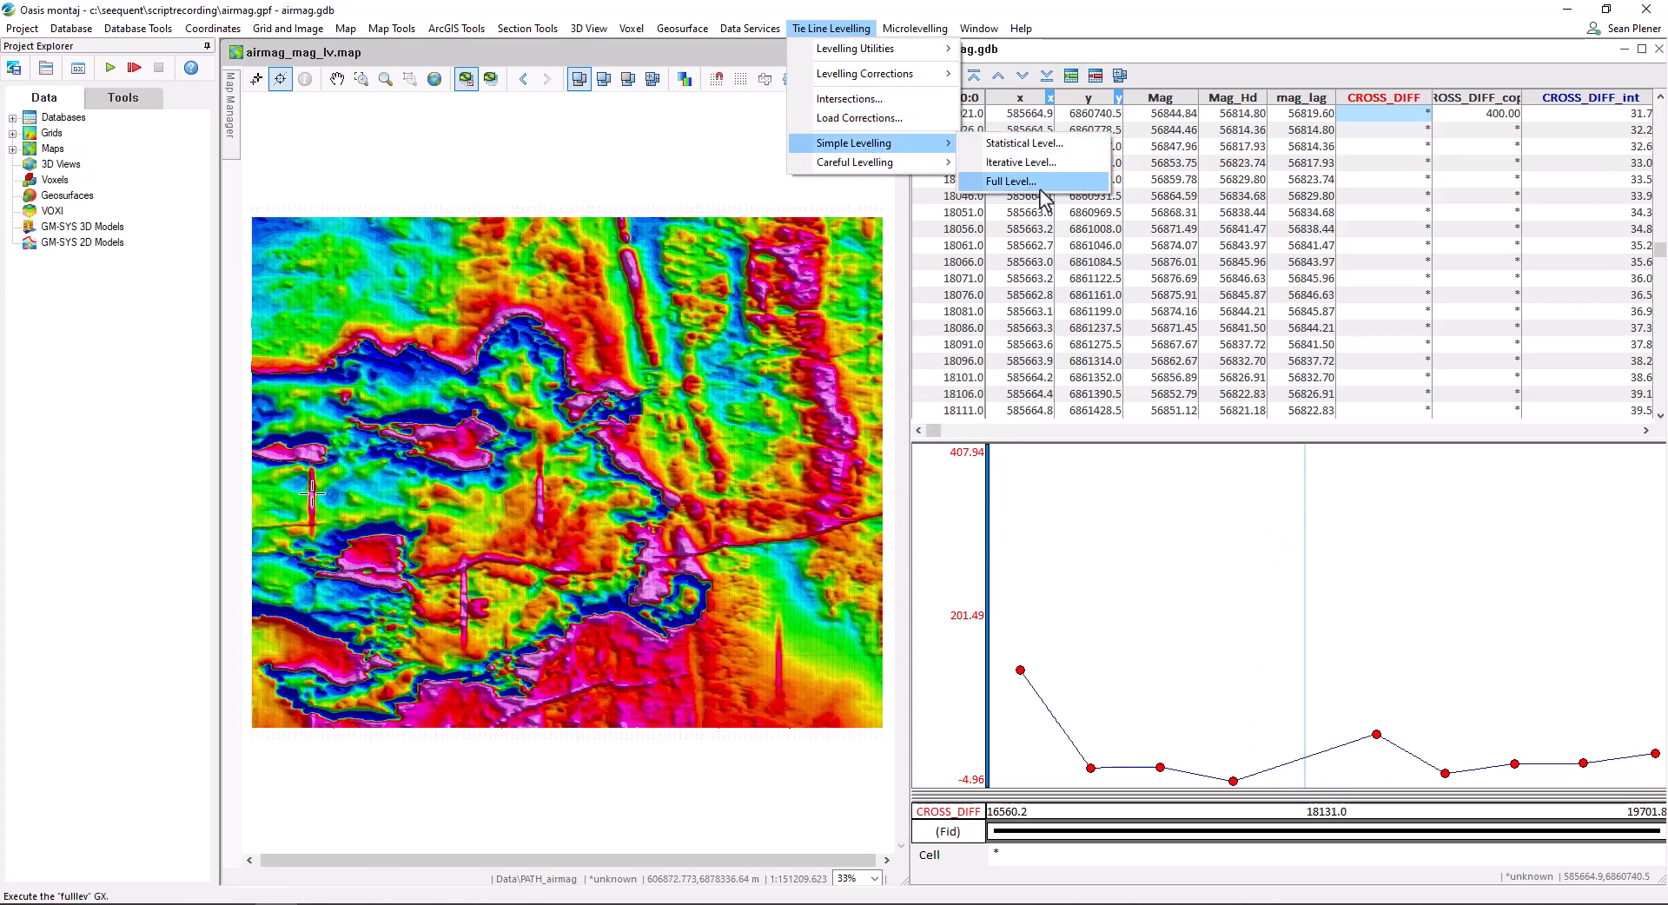
- Run Full Level on mag_lag with CROSS_DIFF errors, outputting mag_lv
click(1009, 181)
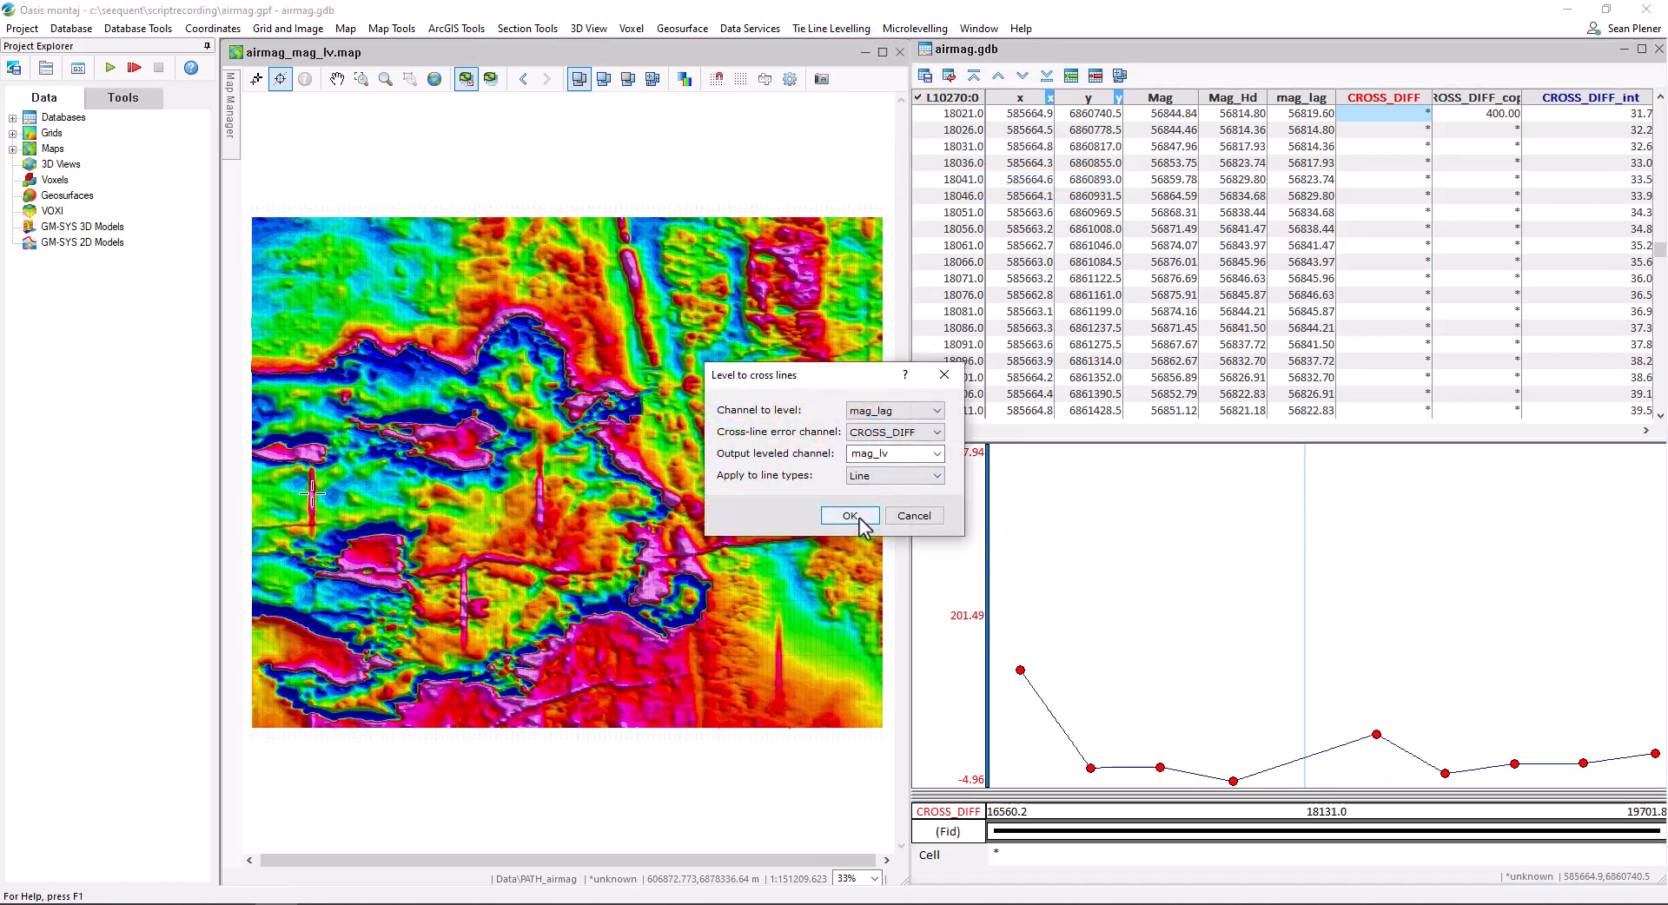
click(848, 515)
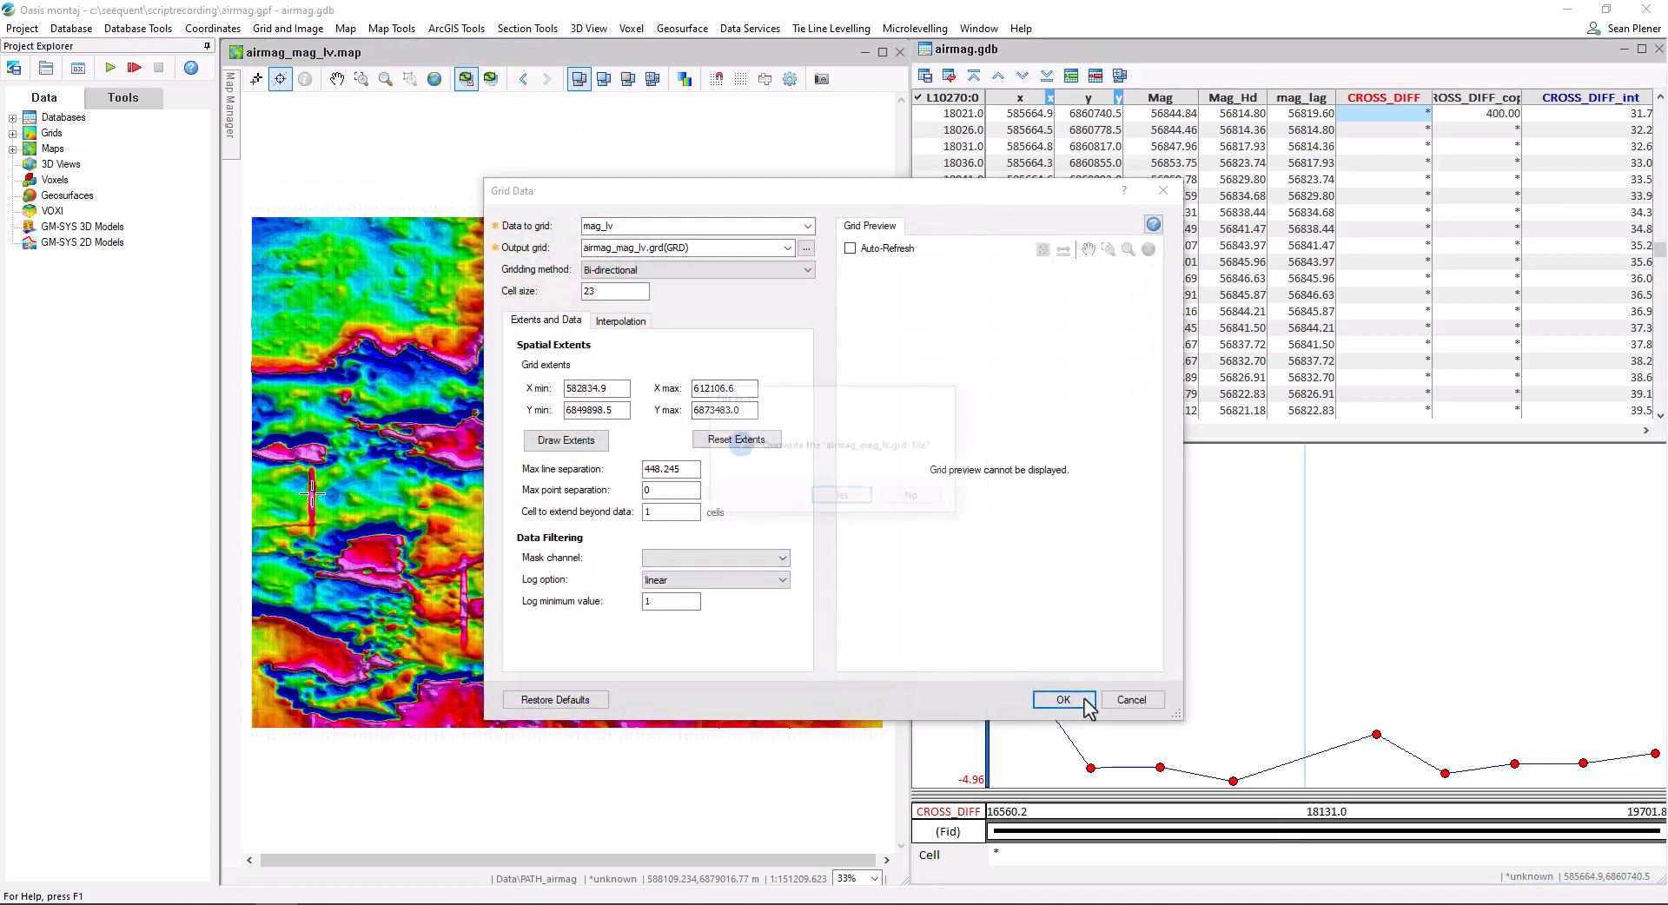
- Grid mag_lv into airmag_mag_lv.grd and view it beside the original map
click(1061, 698)
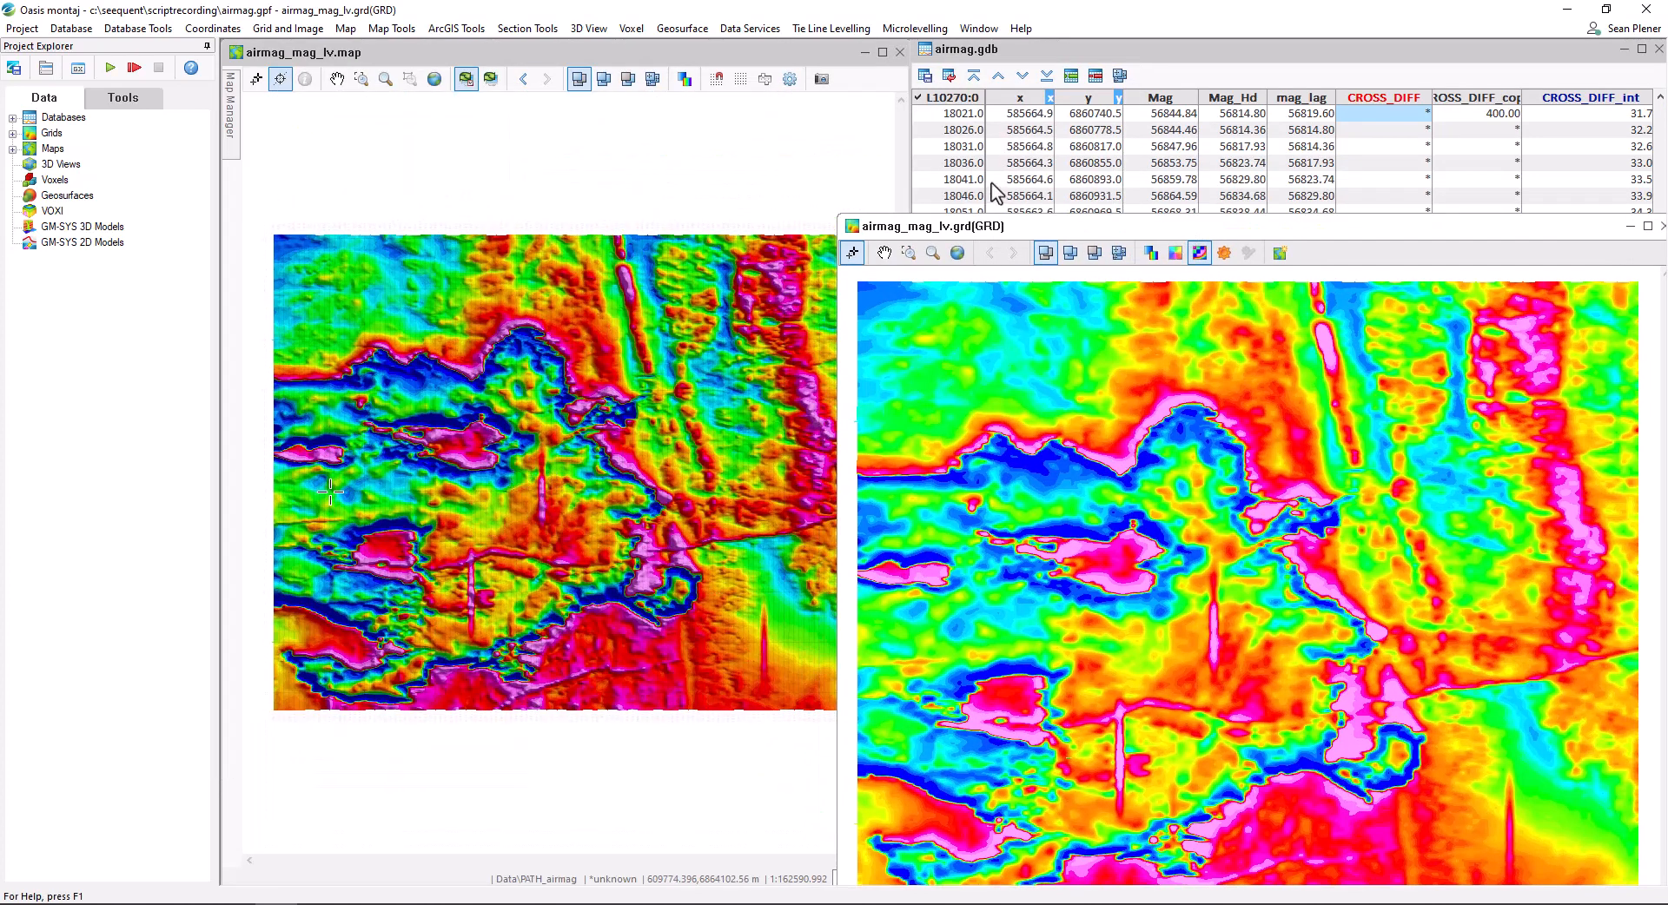
mouse_move(551, 434)
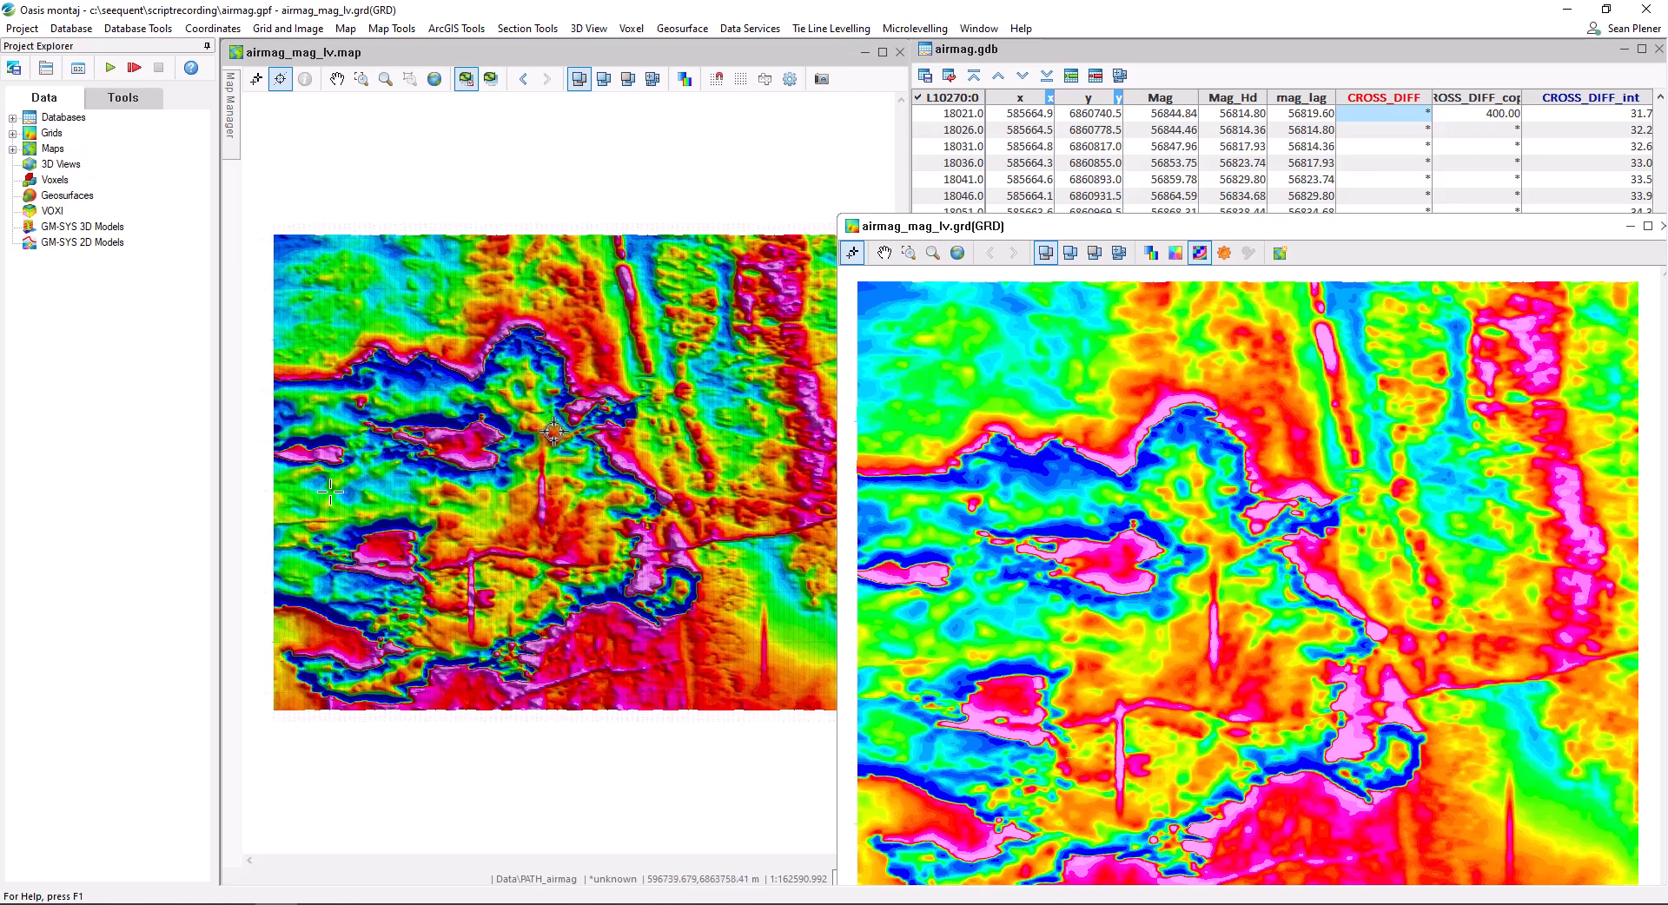
mouse_move(665, 307)
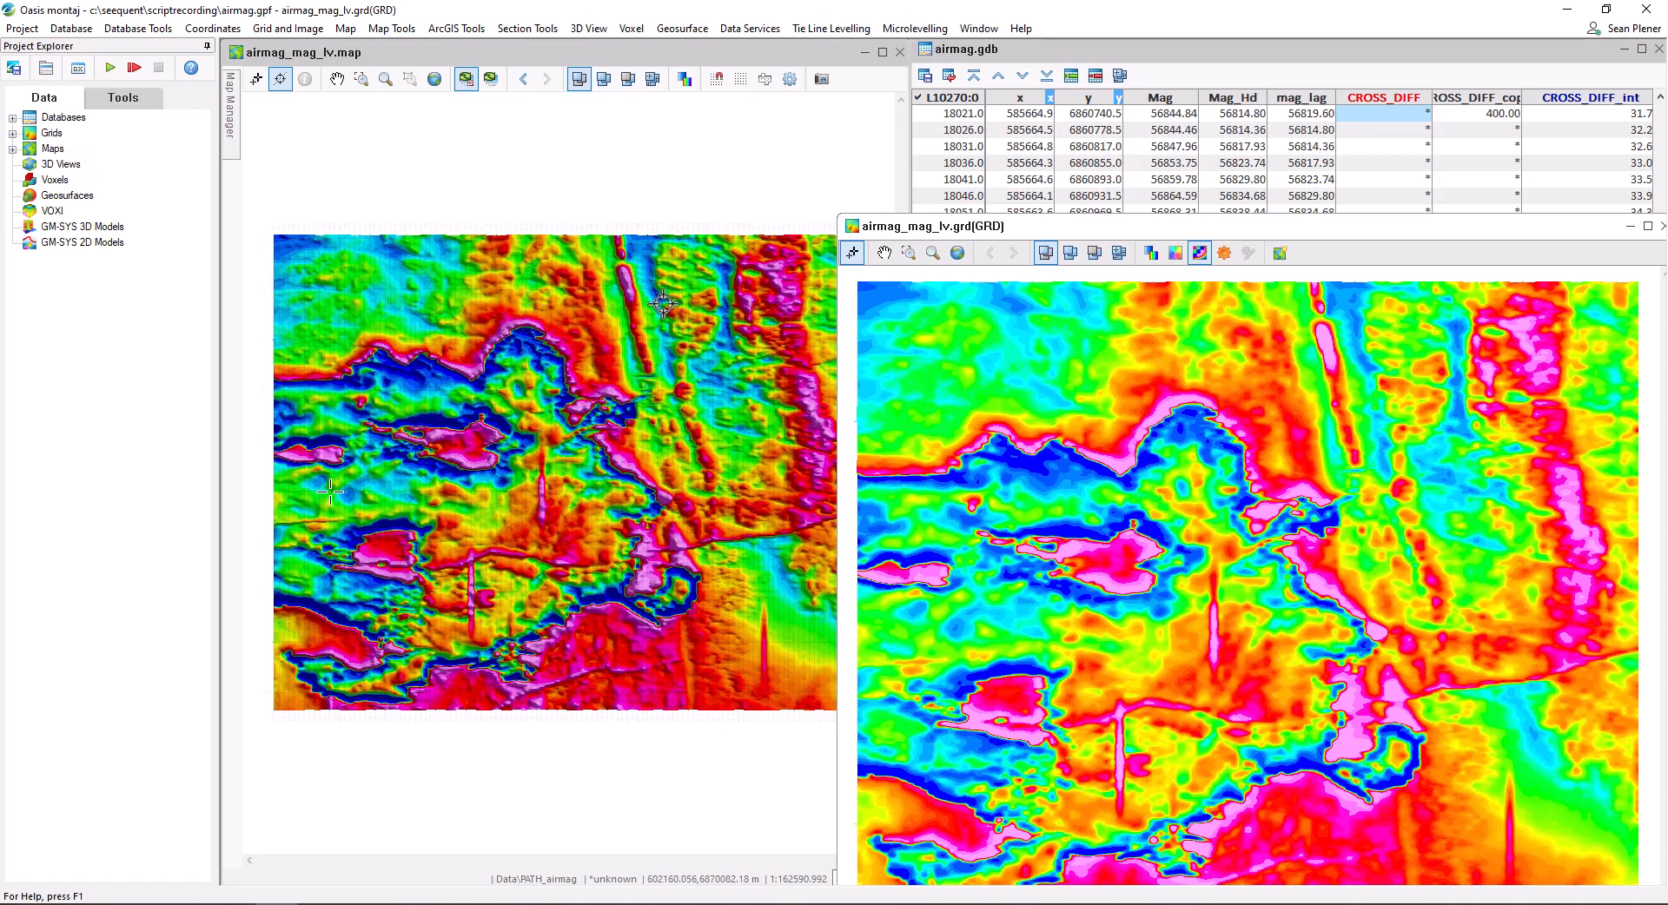
mouse_move(509, 518)
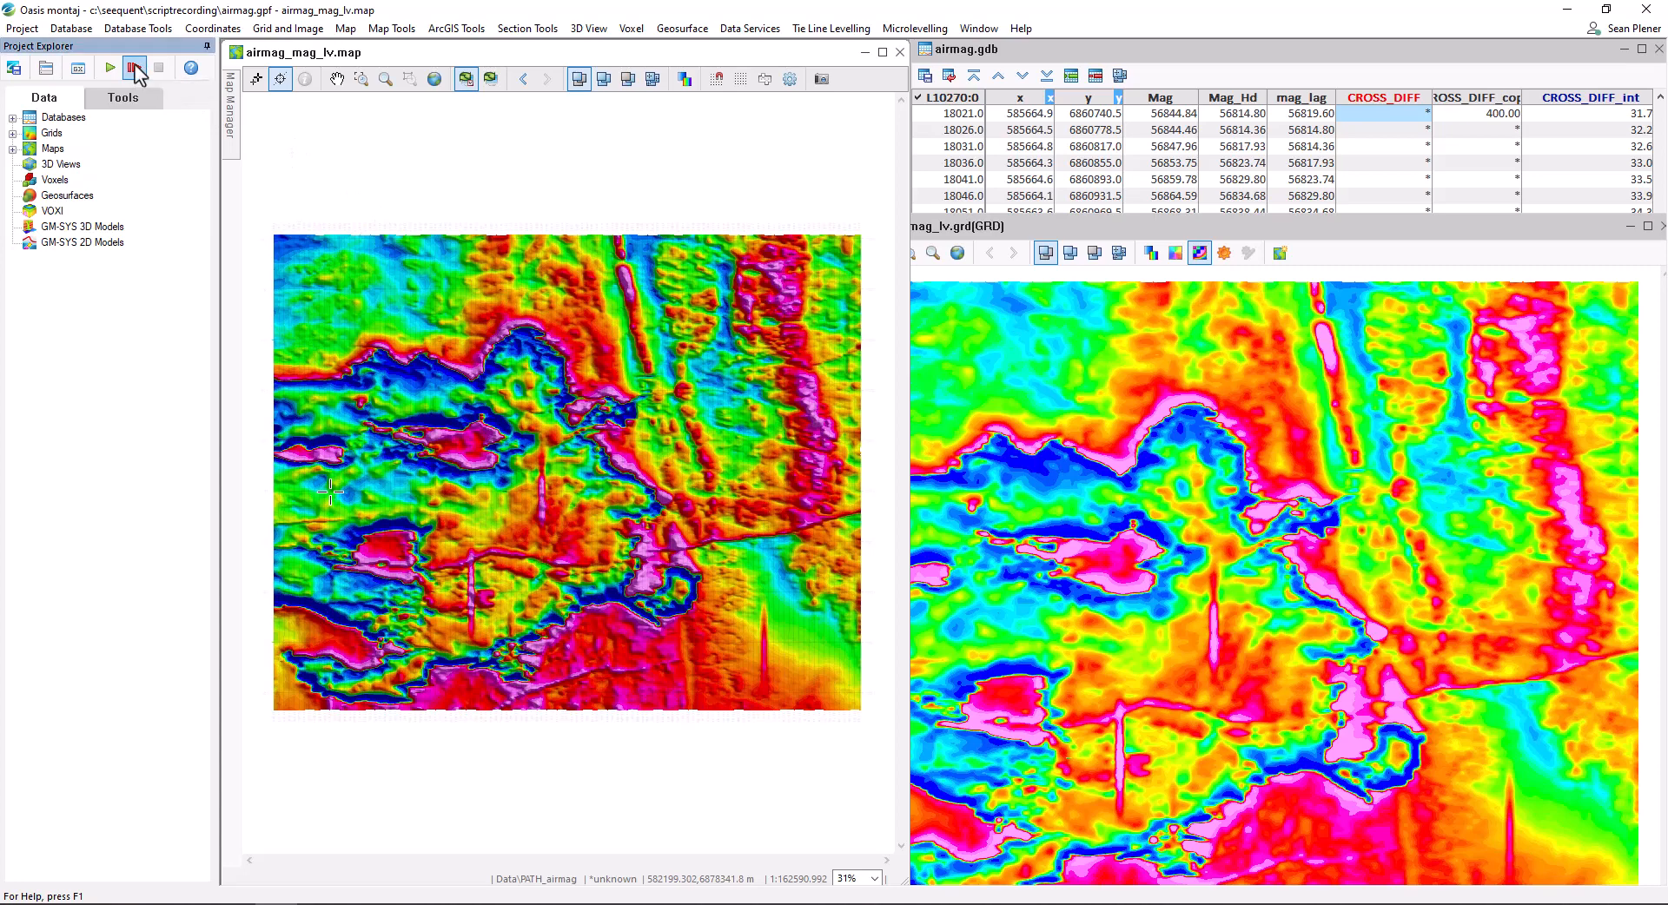
- Name the new script 'level' in ScriptRecording and start recording
click(133, 67)
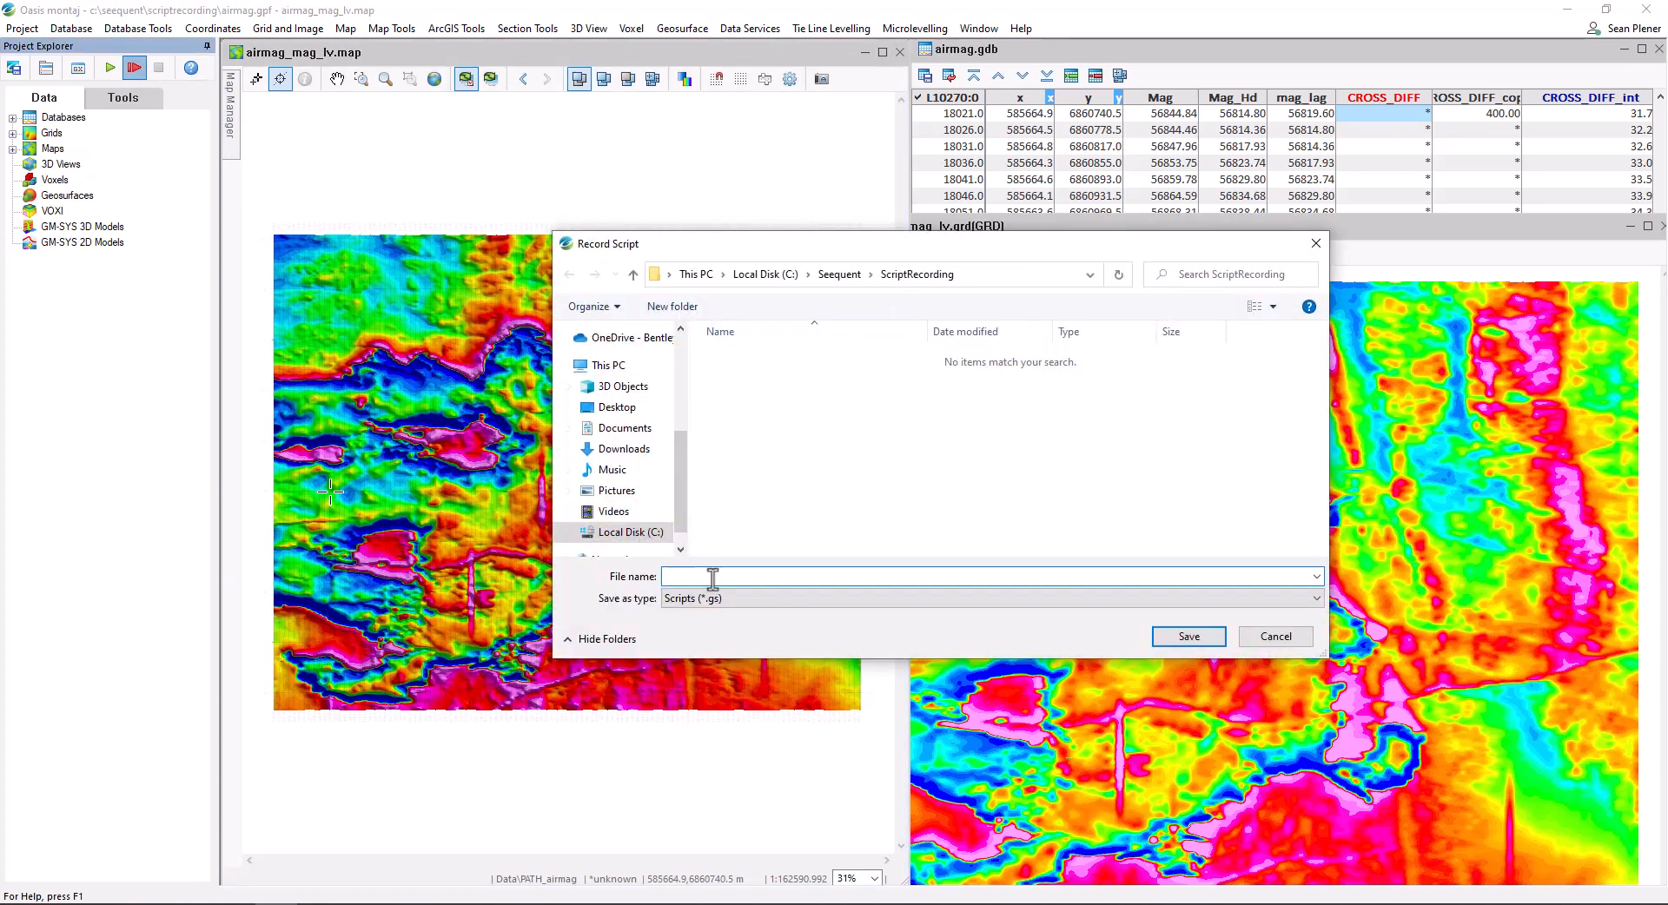
text(level)
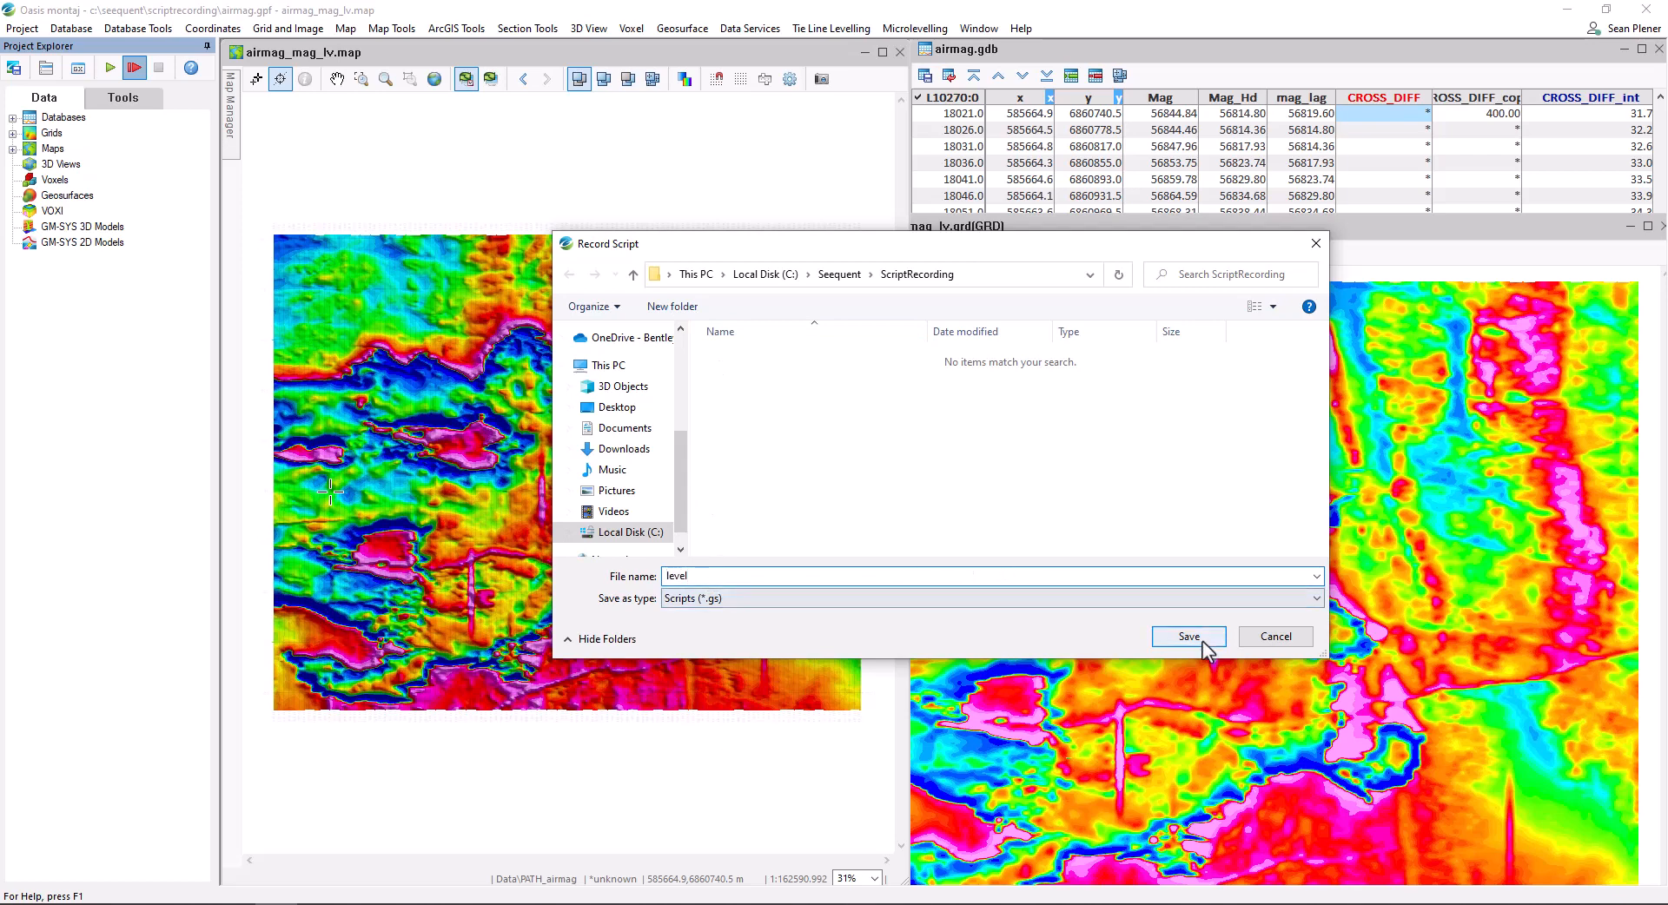
click(1188, 636)
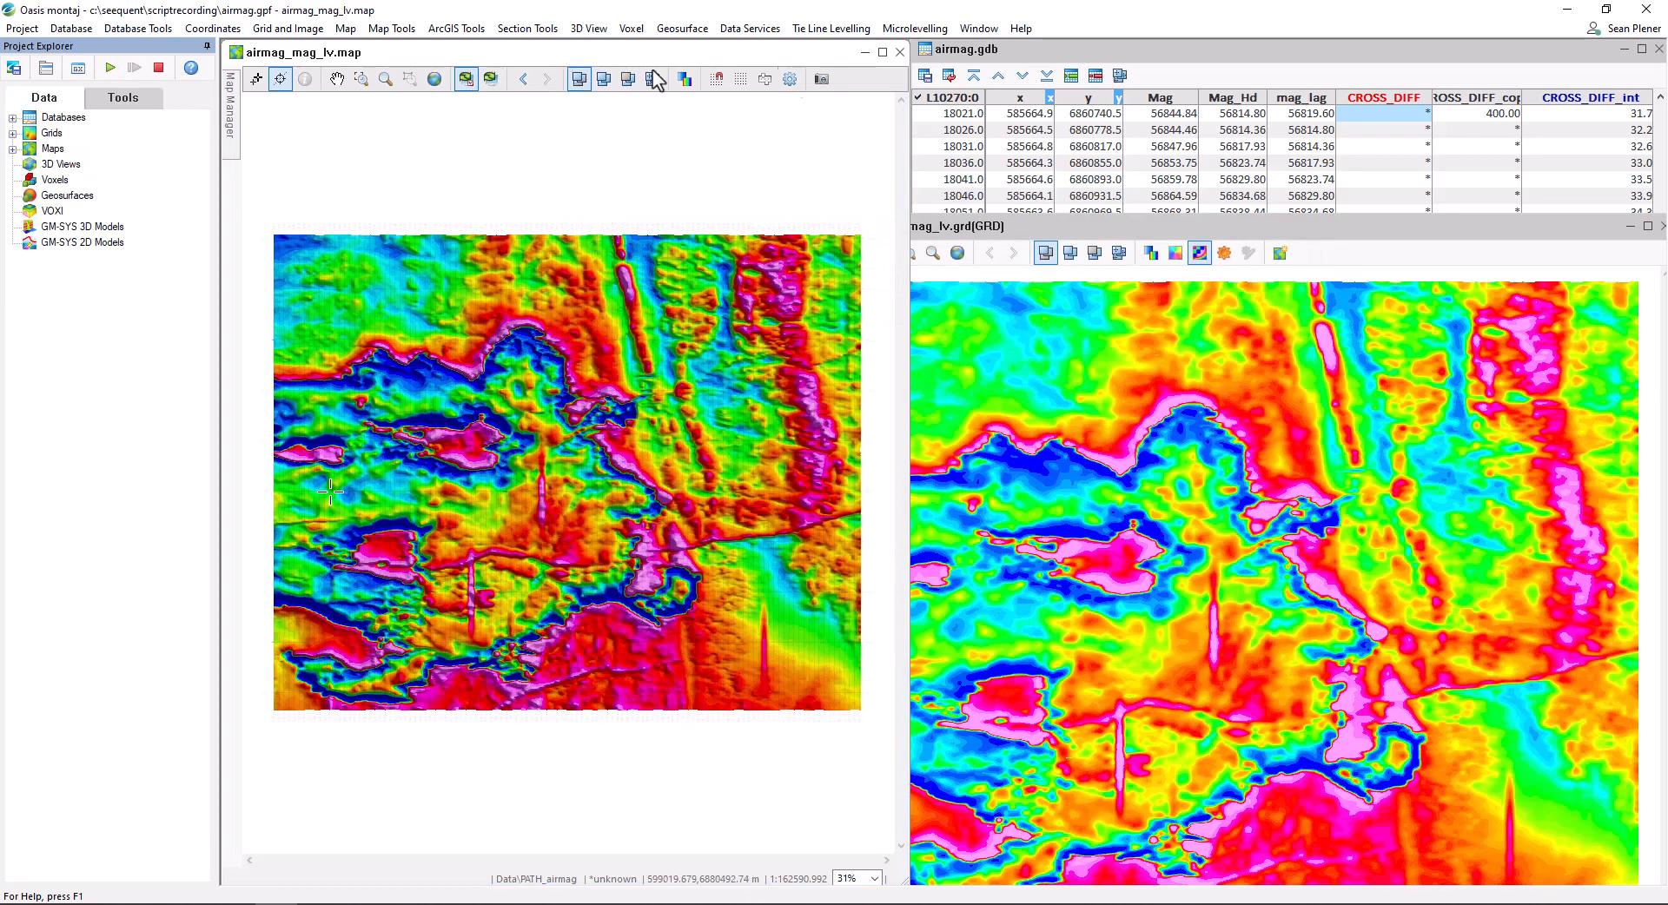
mouse_move(697, 351)
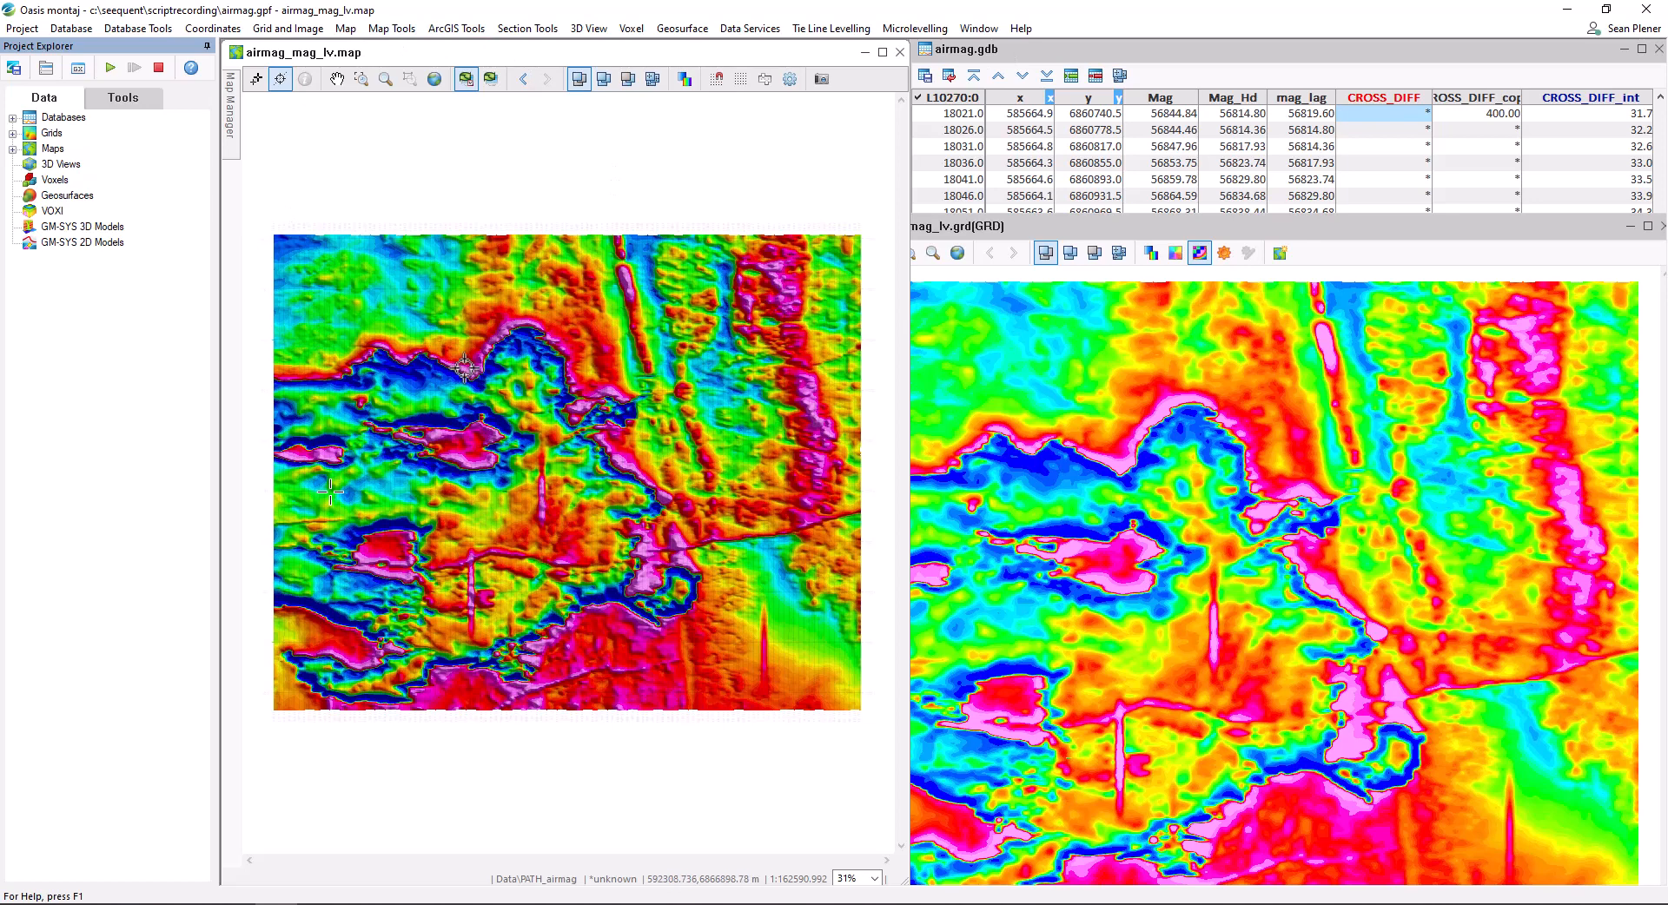
mouse_move(606, 407)
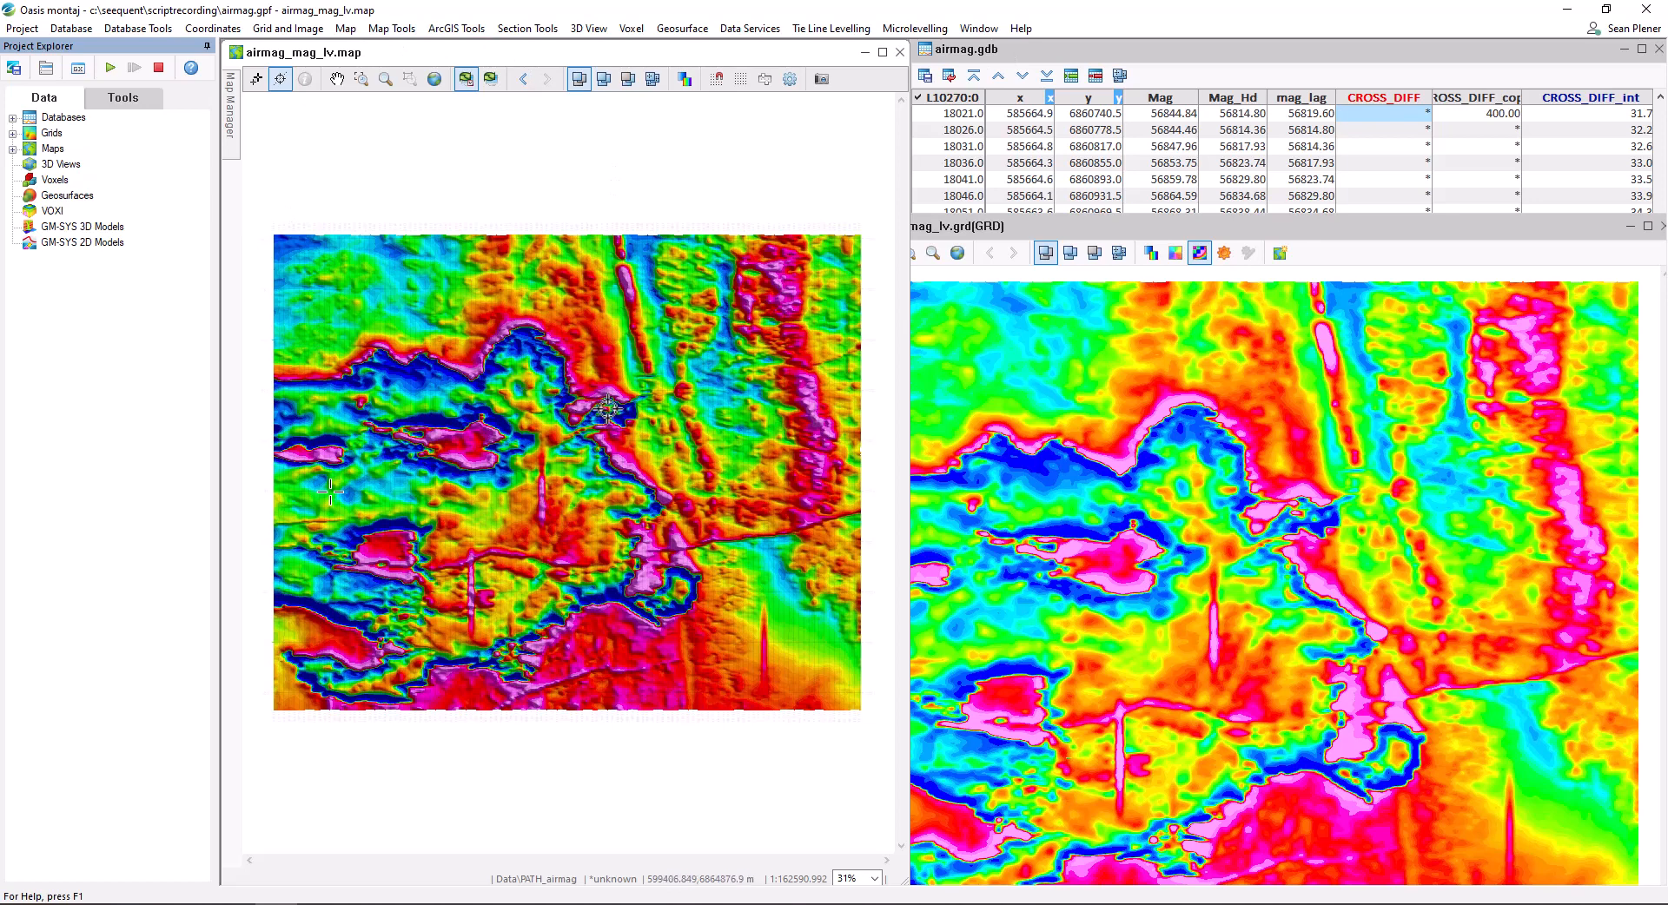
mouse_move(897, 370)
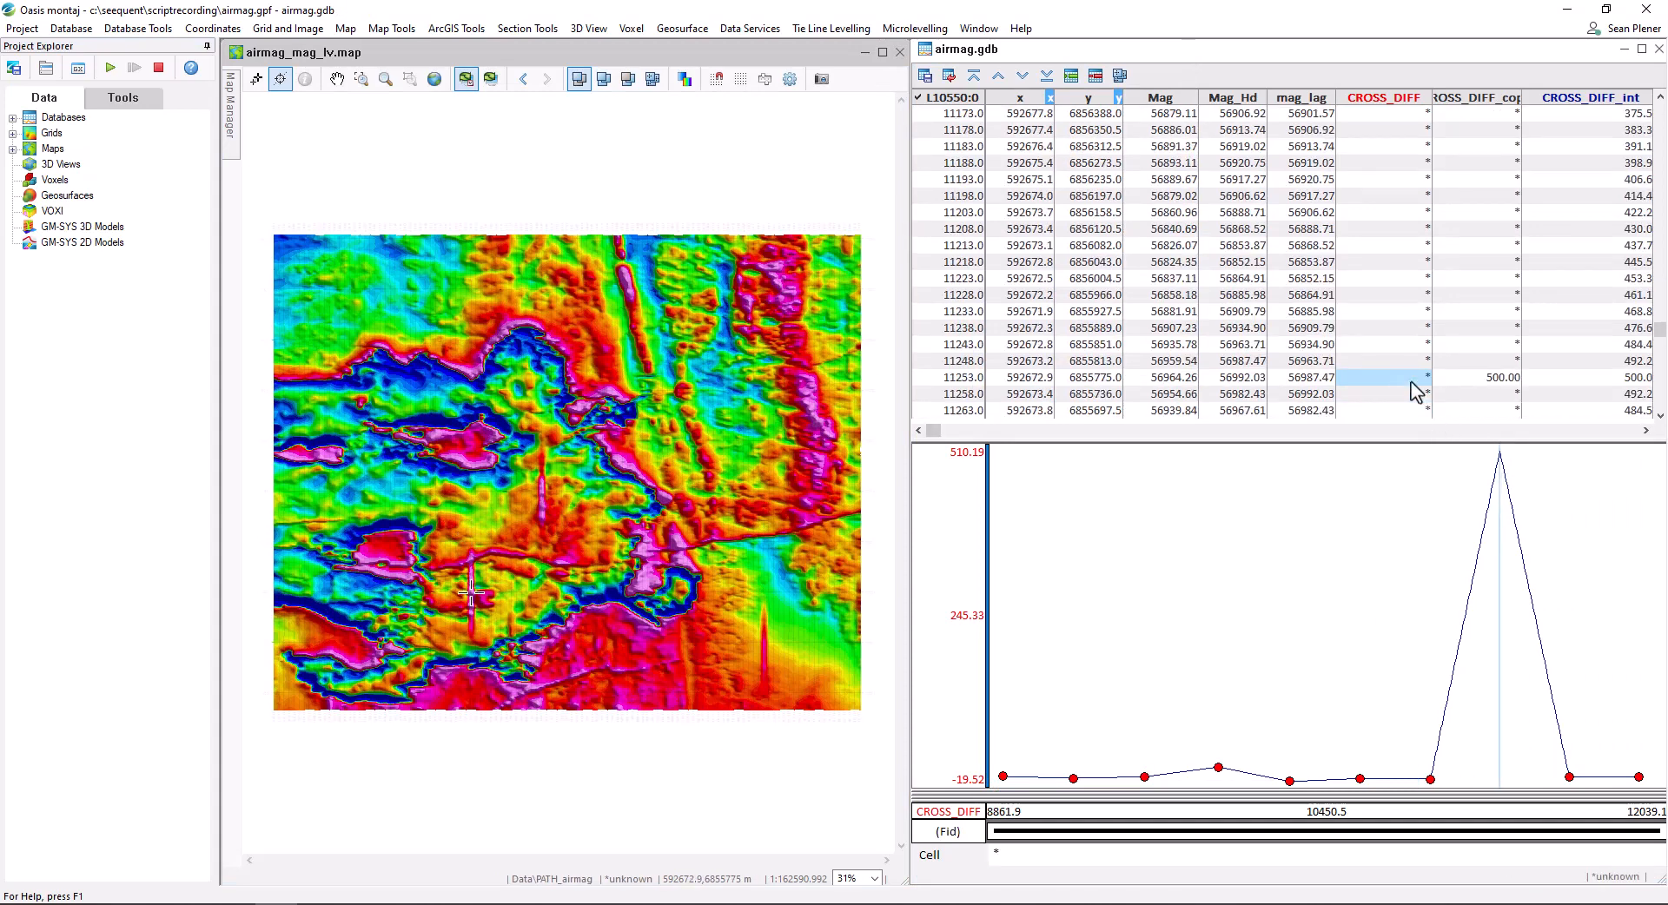
- Interpolate CROSS_DIFF on line L10550, leaving CROSS_DIFF_int near -4
click(210, 28)
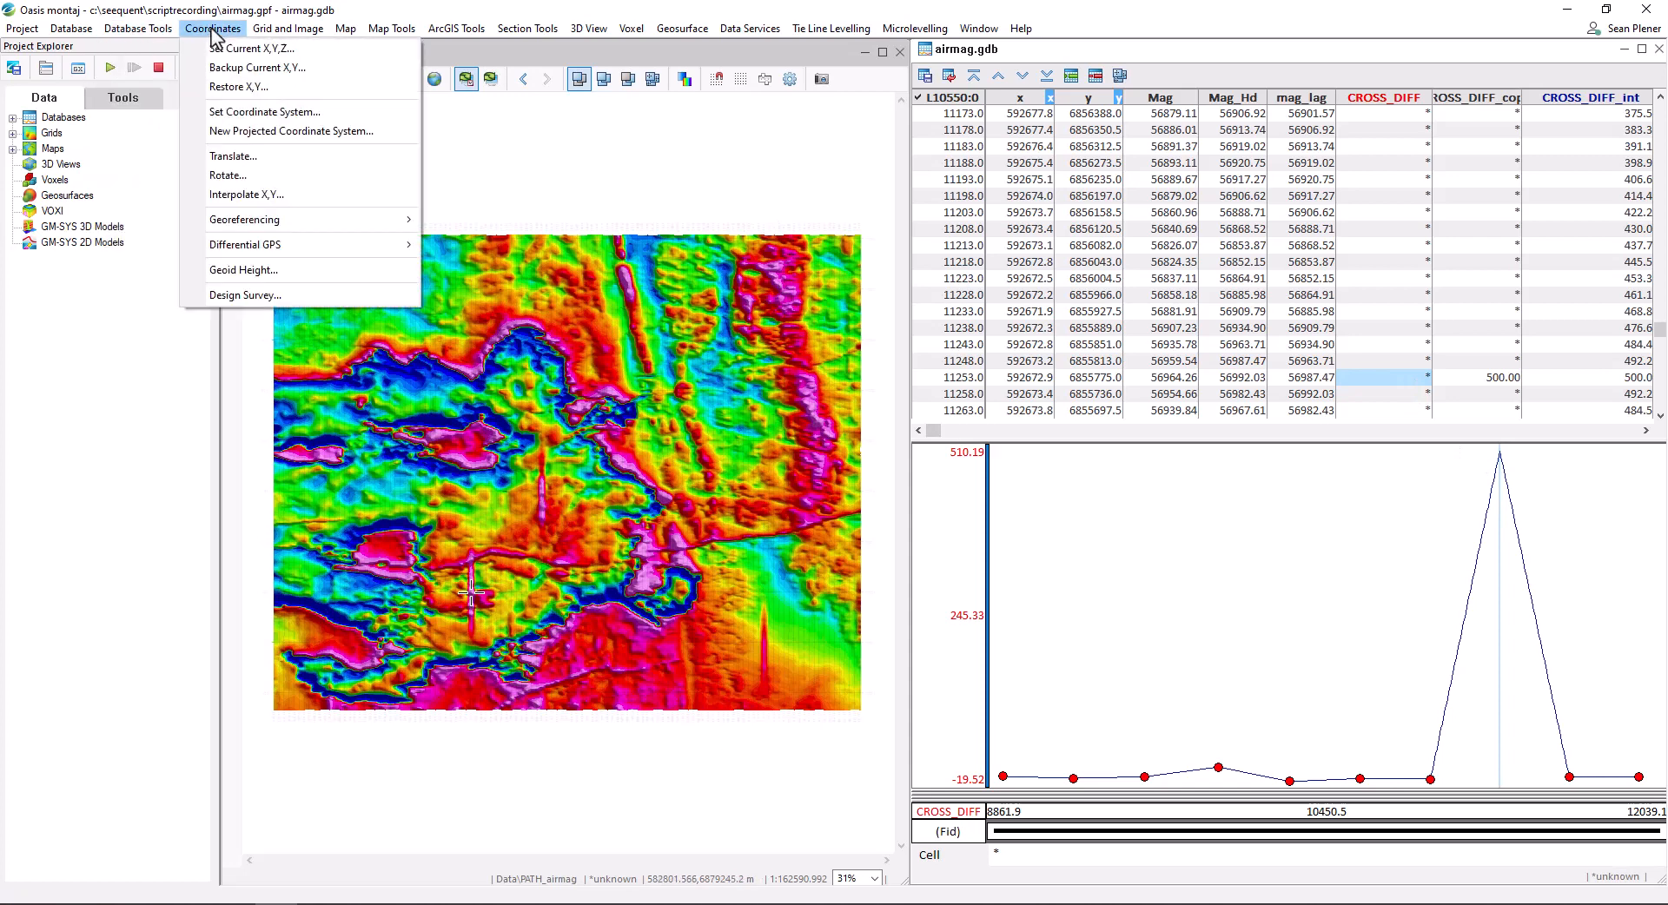
click(137, 29)
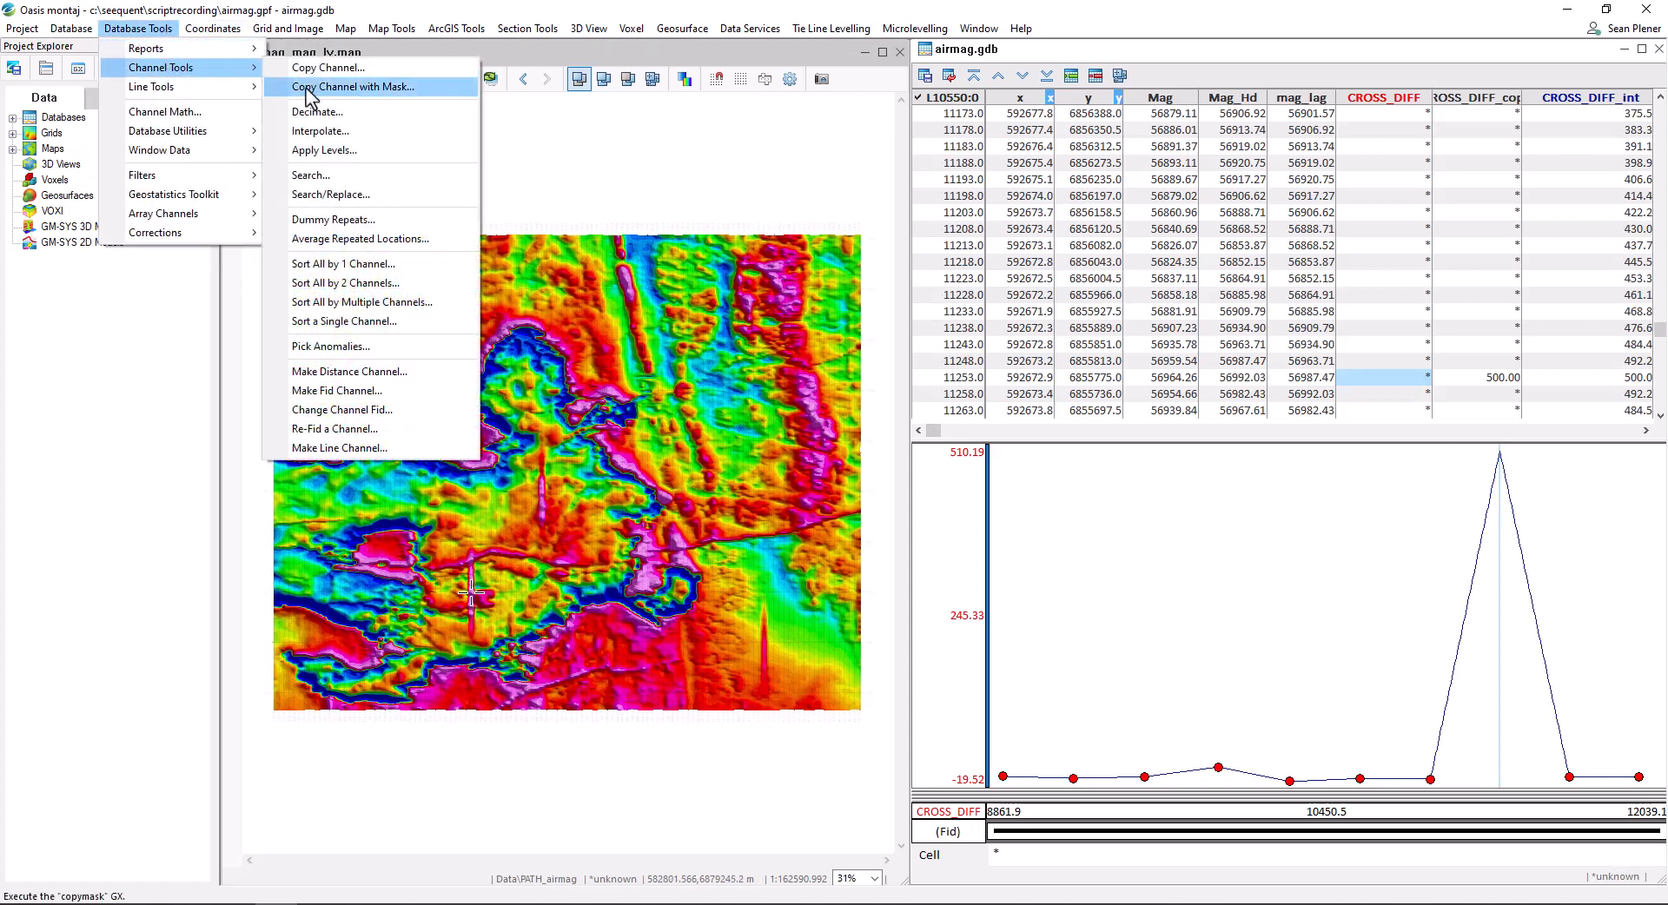
click(319, 131)
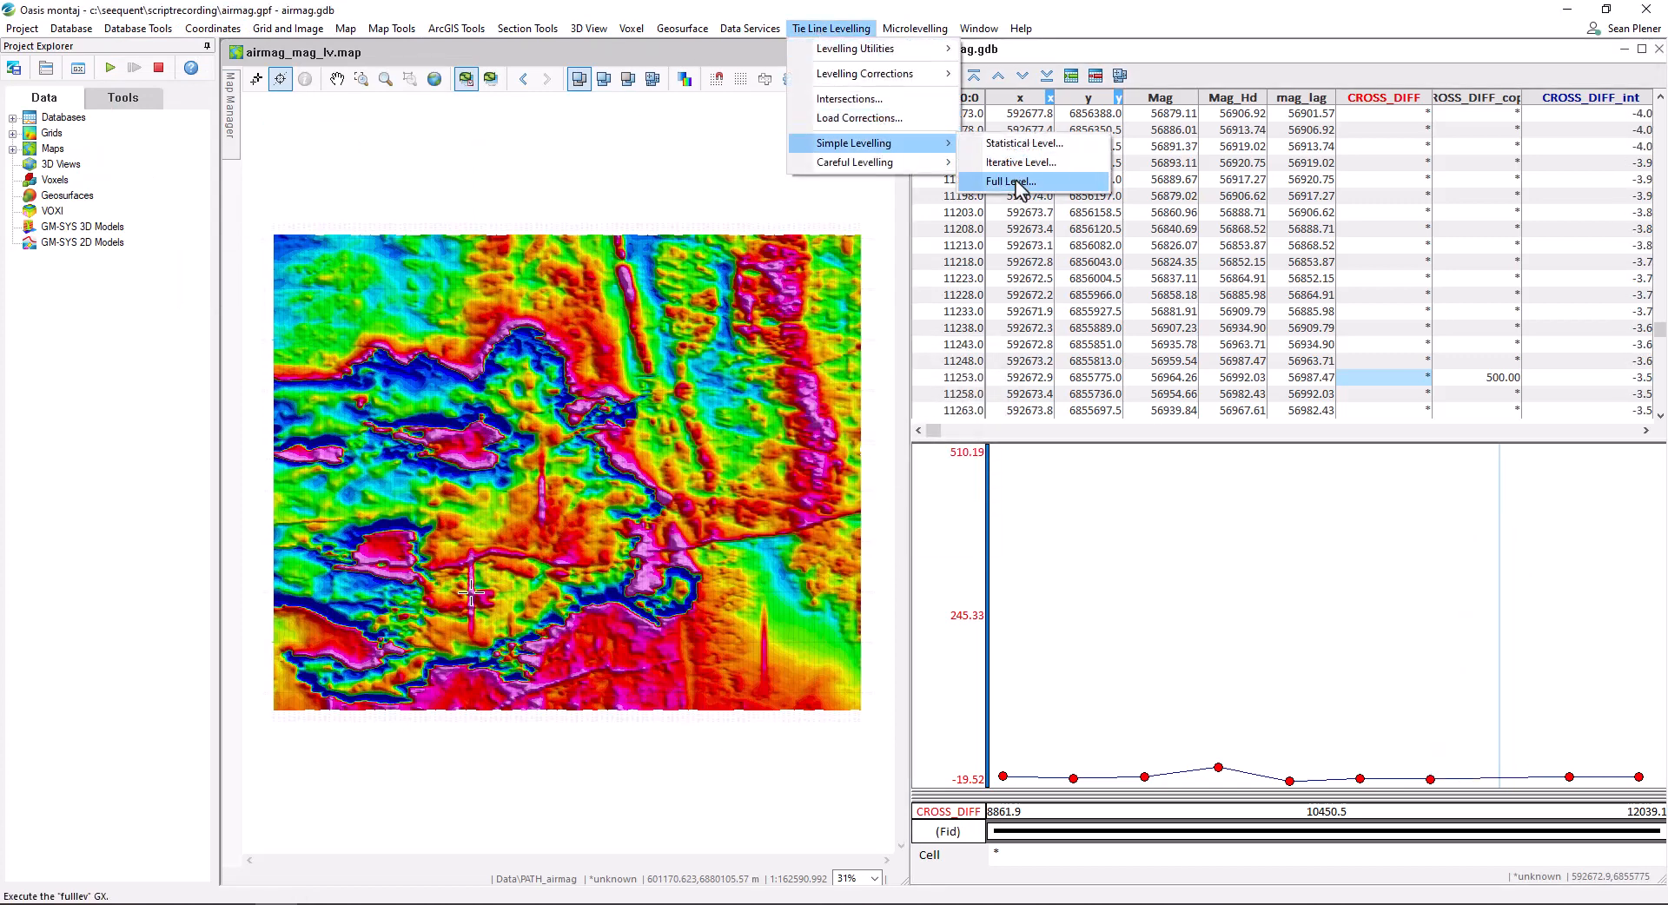
- Full-level mag_lag against CROSS_DIFF by line into mag_lv
click(1006, 181)
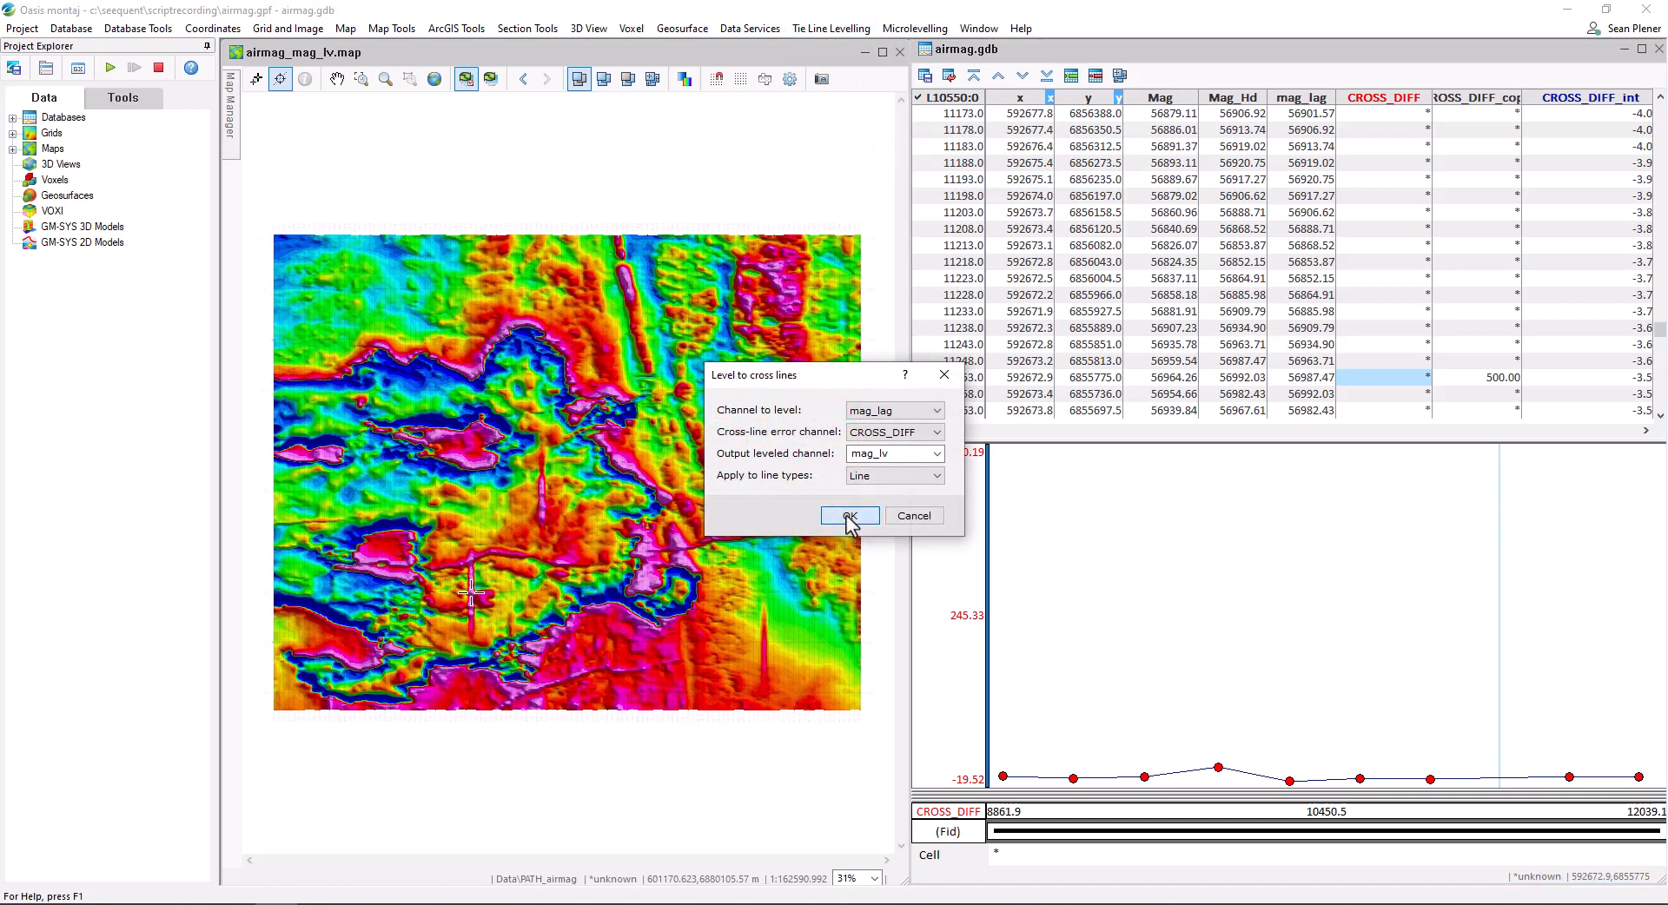
click(288, 28)
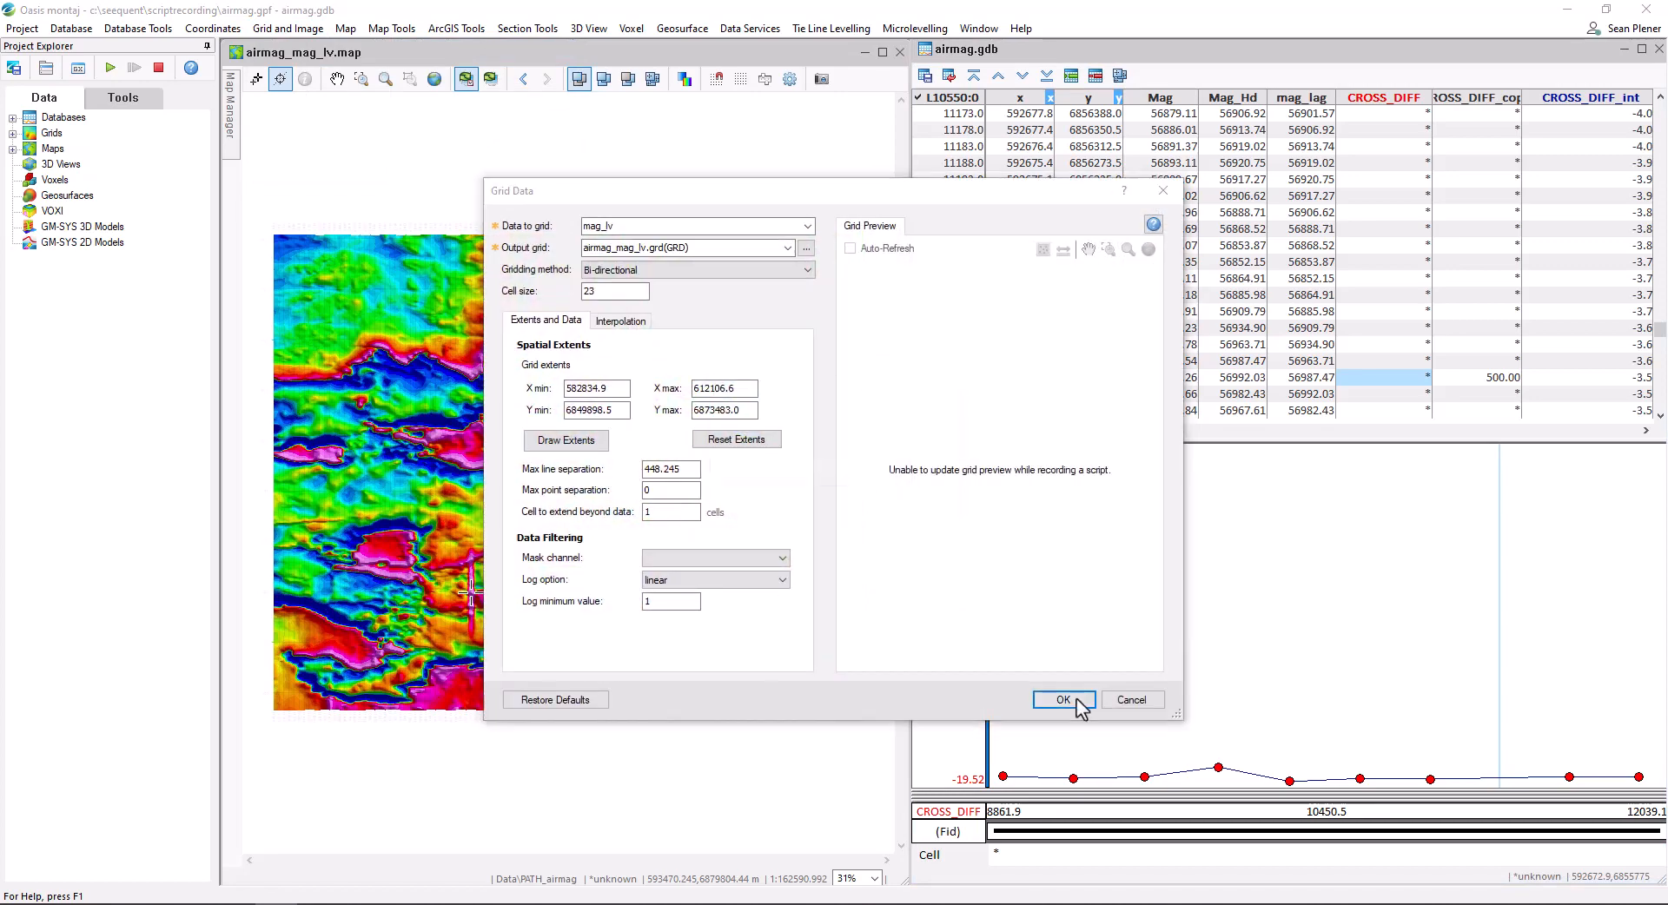
- Grid mag_lv into airmag_mag_lv.grd, then stop script recording
click(1061, 700)
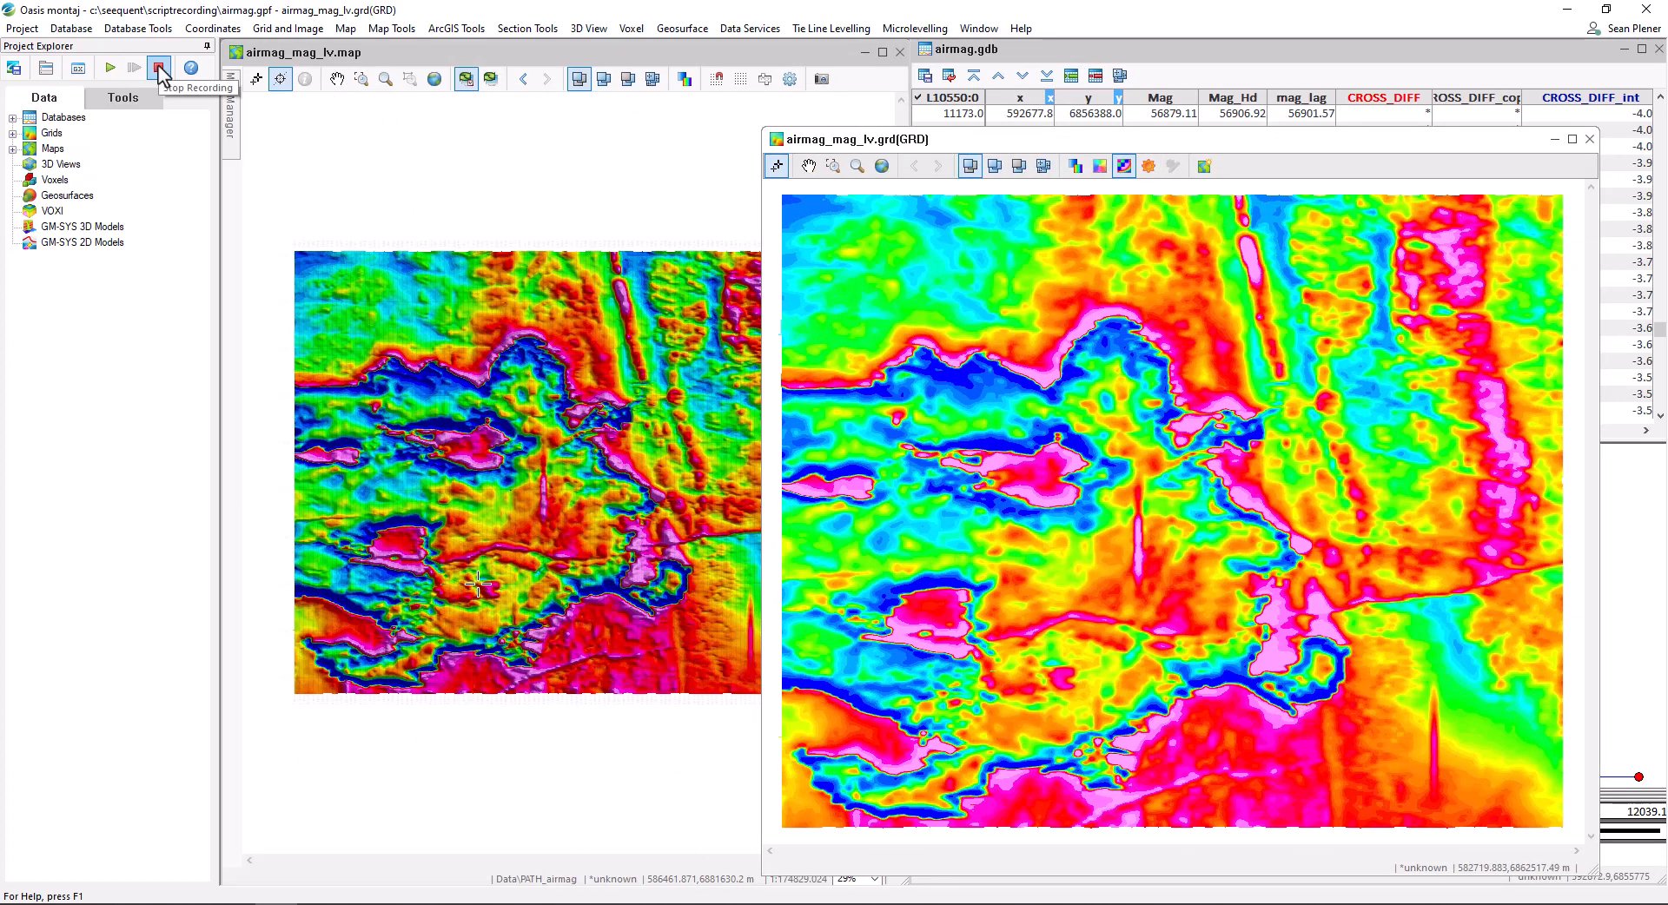
click(158, 68)
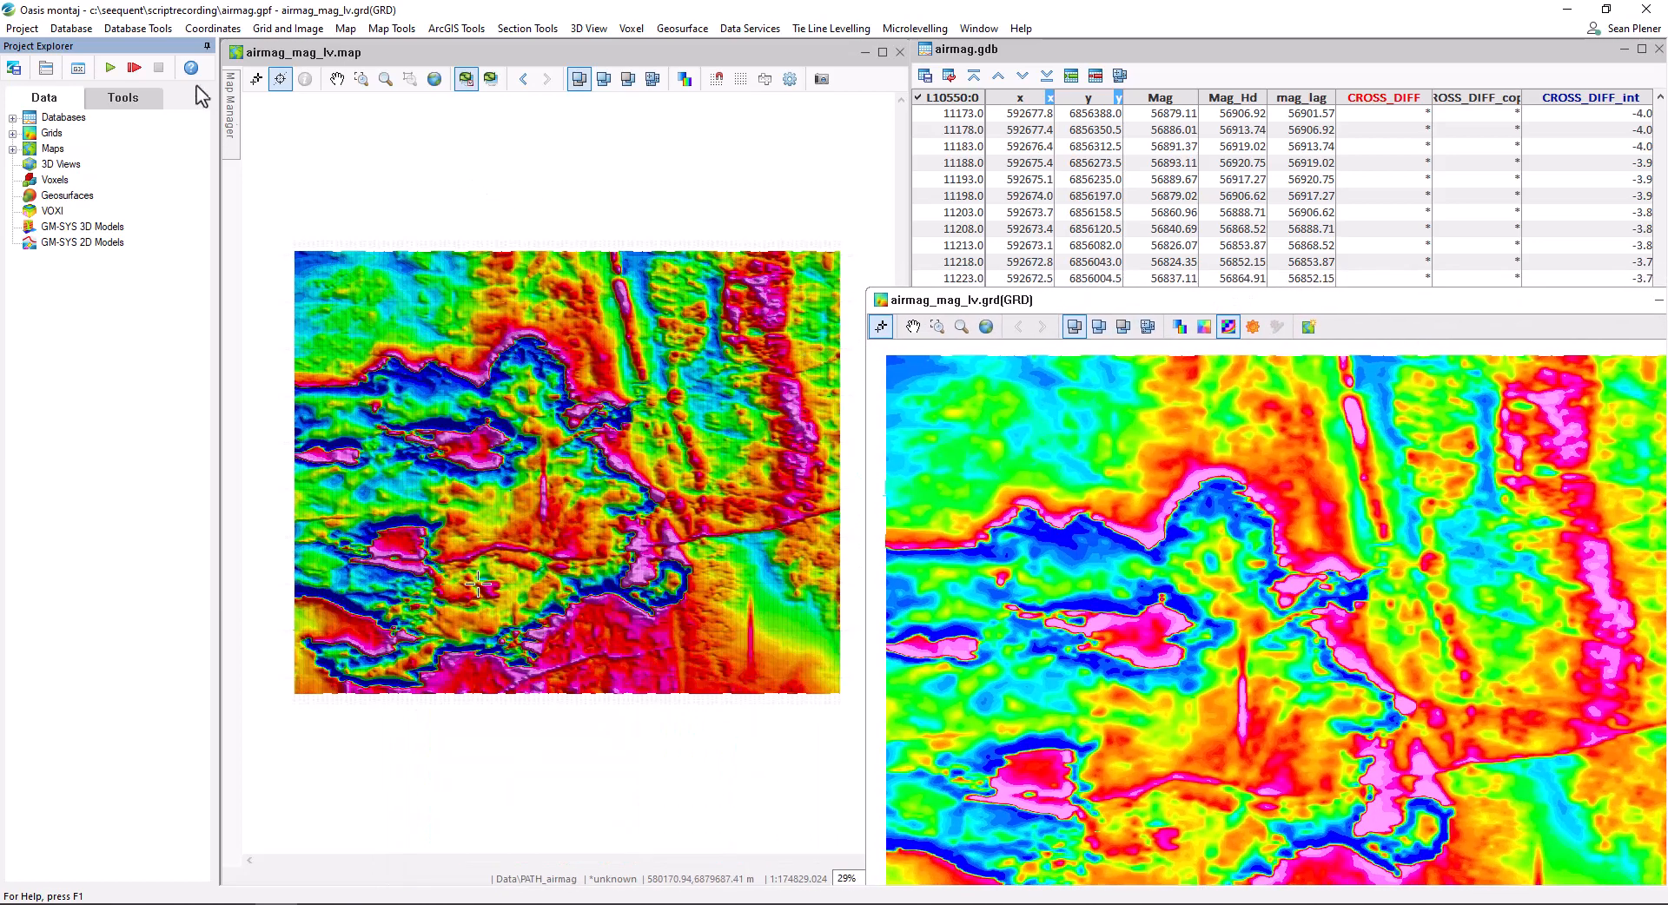
mouse_move(110, 67)
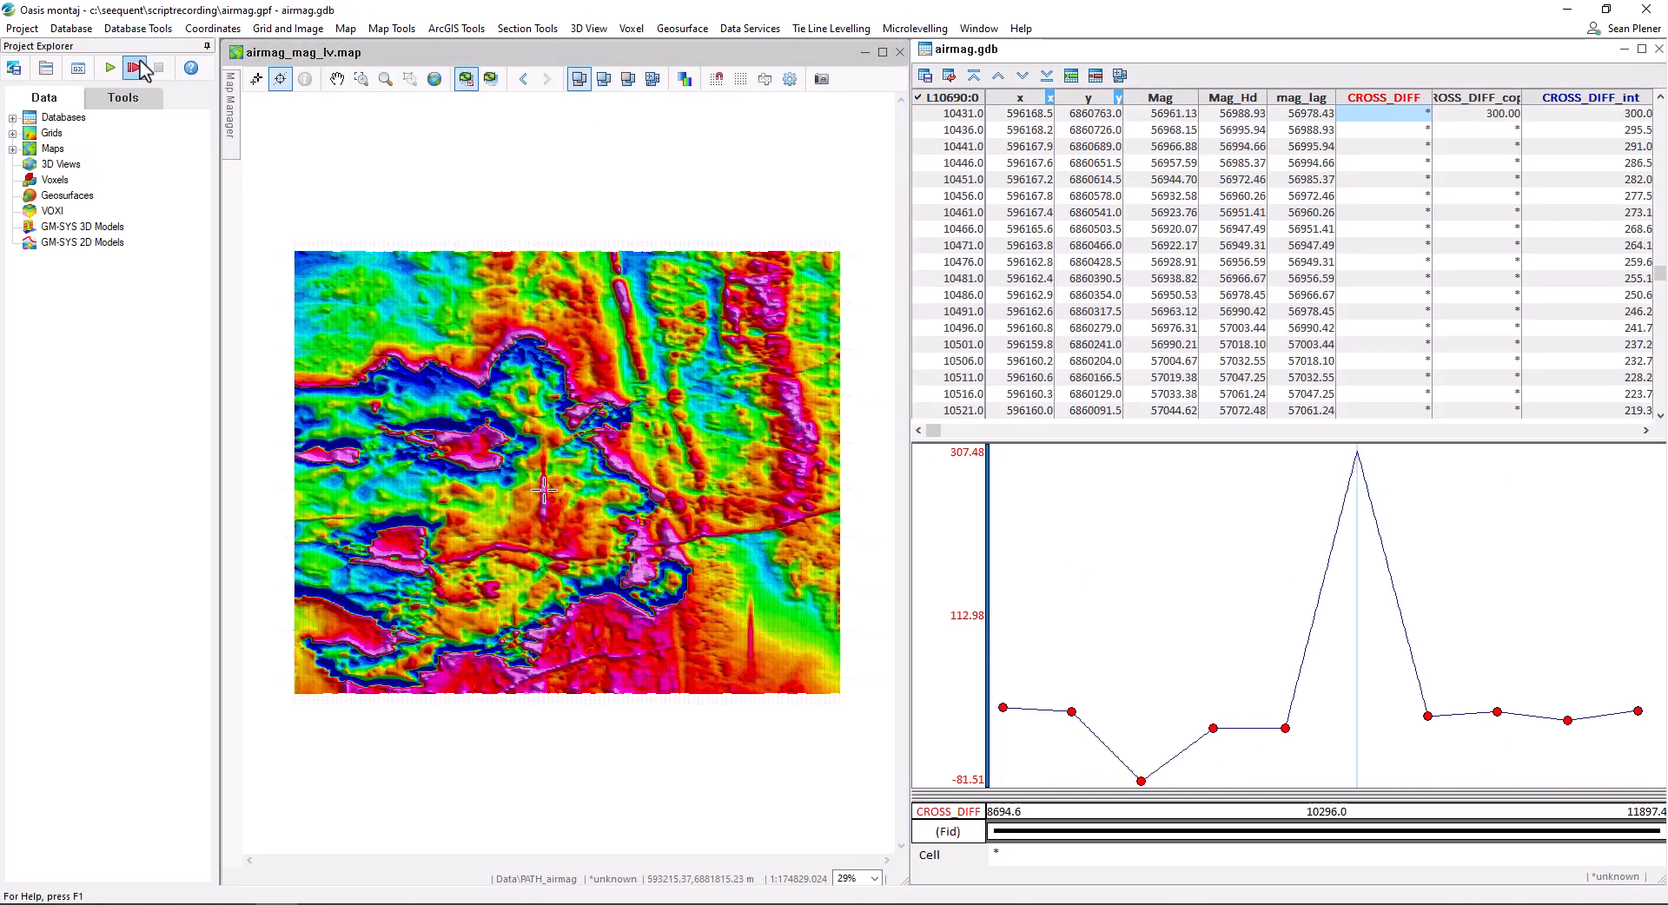
- Open the Run Script dialog with level.gs selected for line L10690's 300-unit spike
click(109, 67)
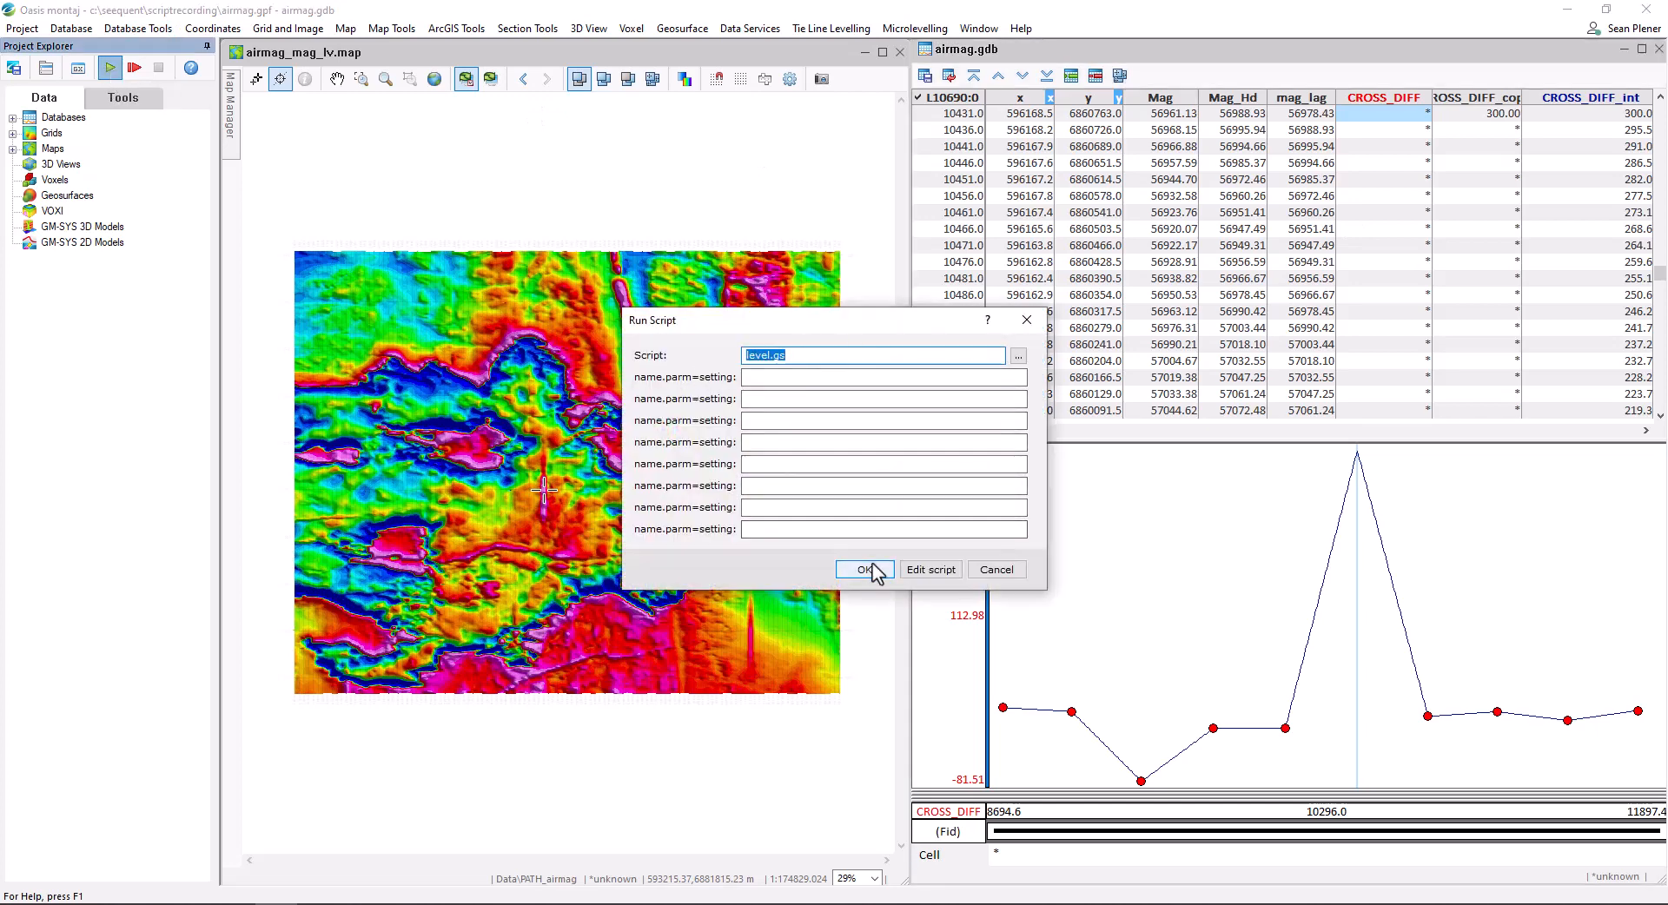
- Run level.gs twice to re-level and regrid the magnetic data
click(863, 569)
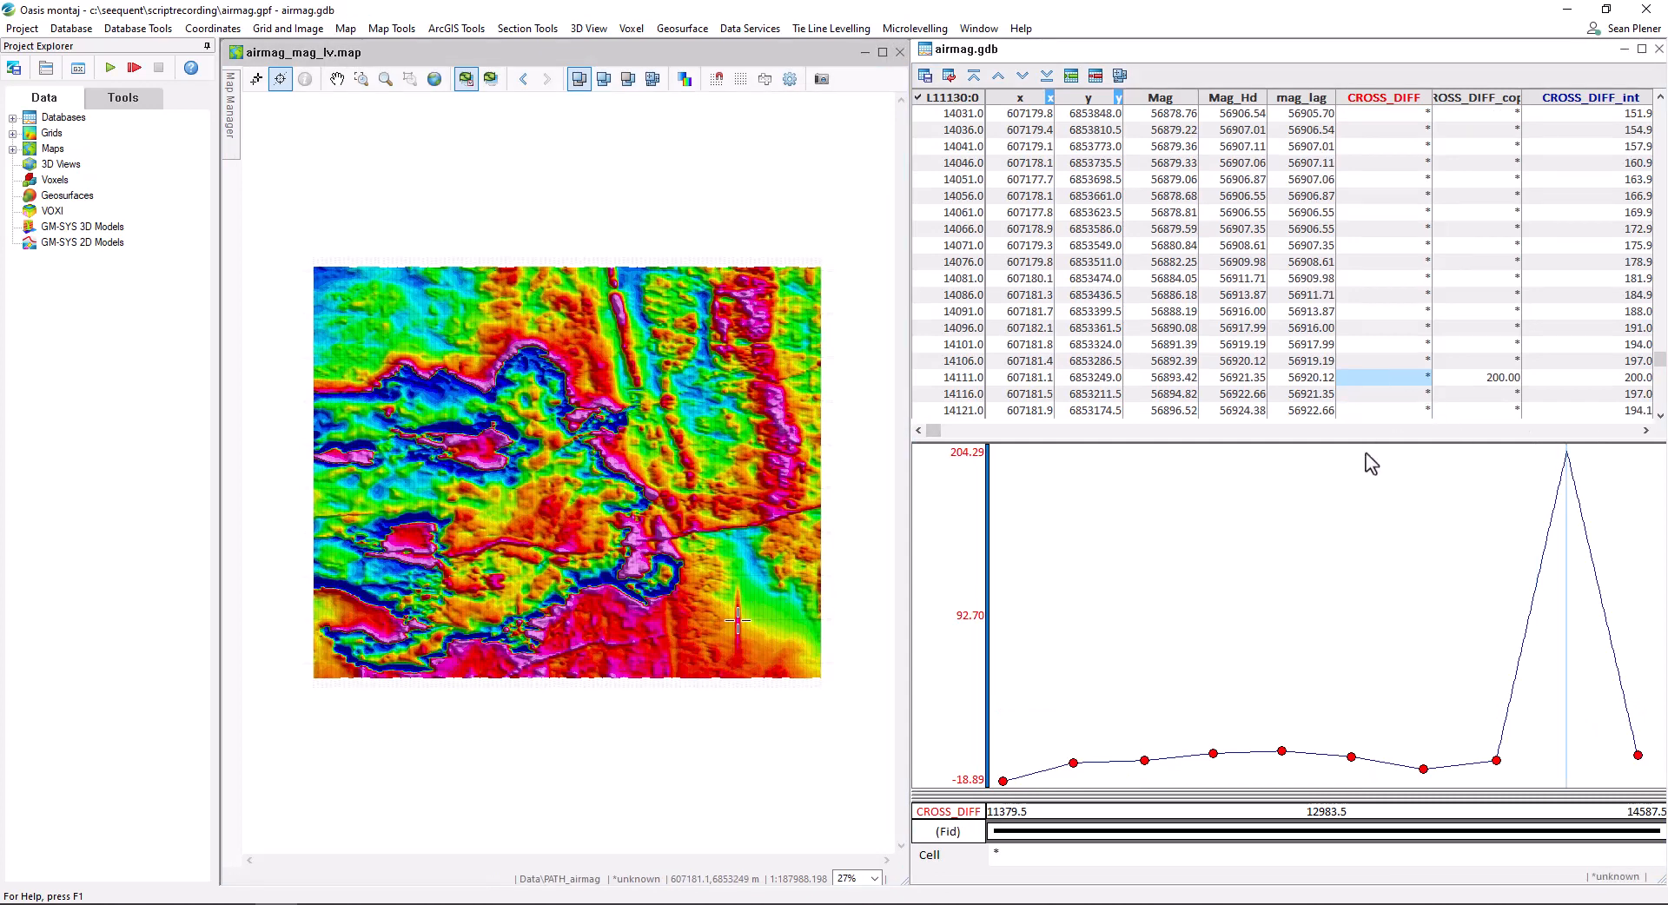
click(111, 67)
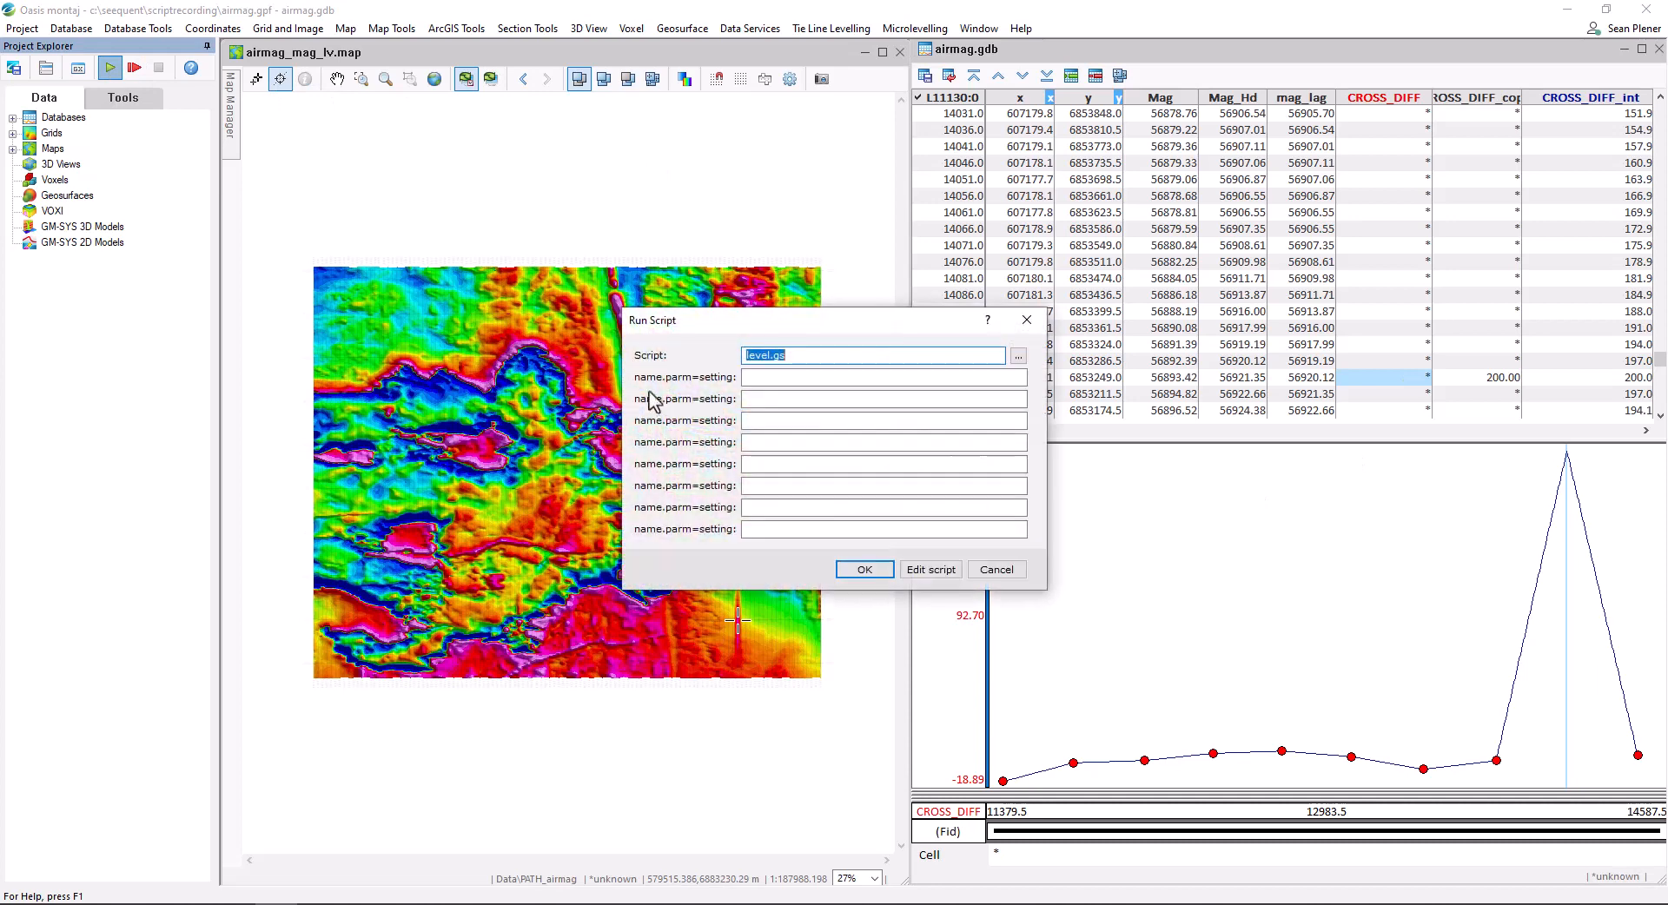
click(863, 569)
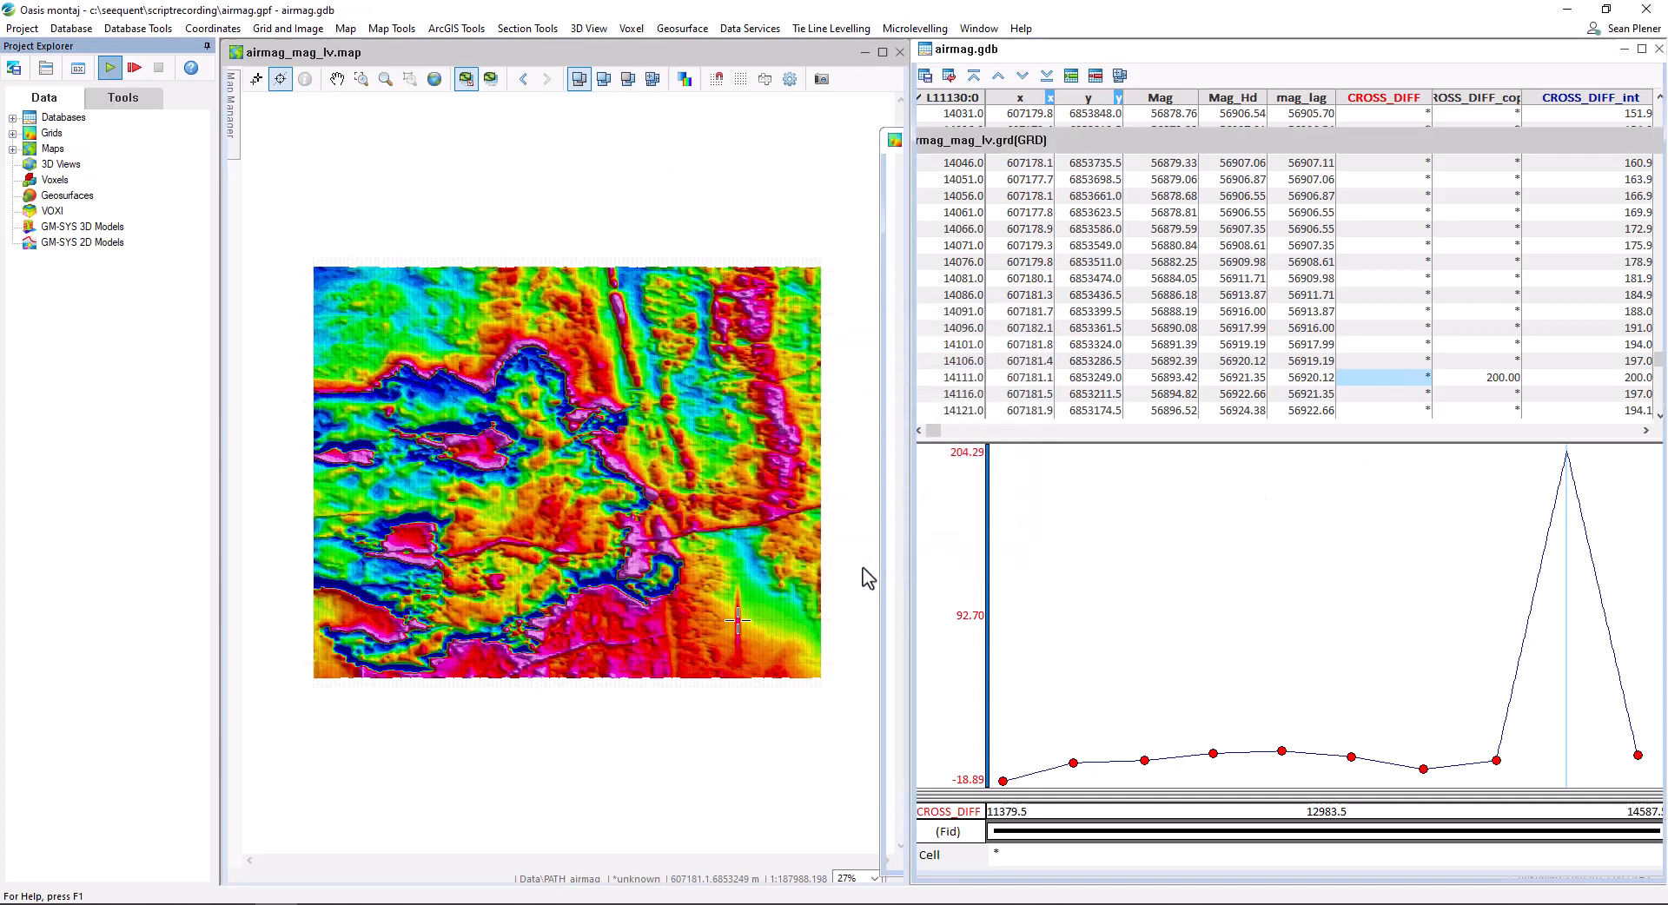